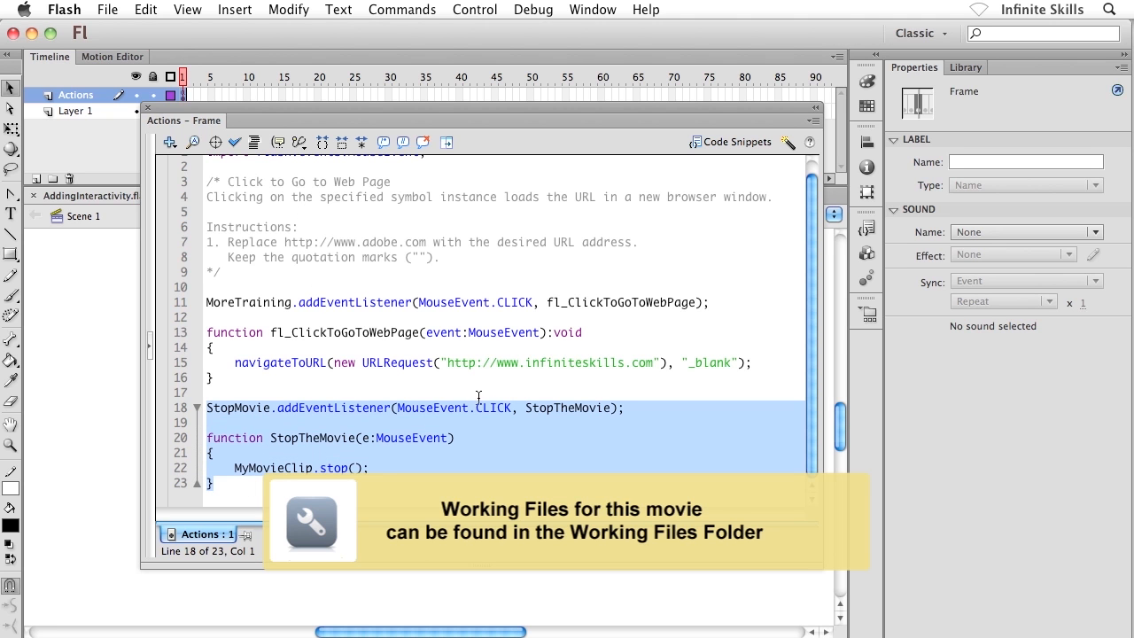
mouse_move(526, 391)
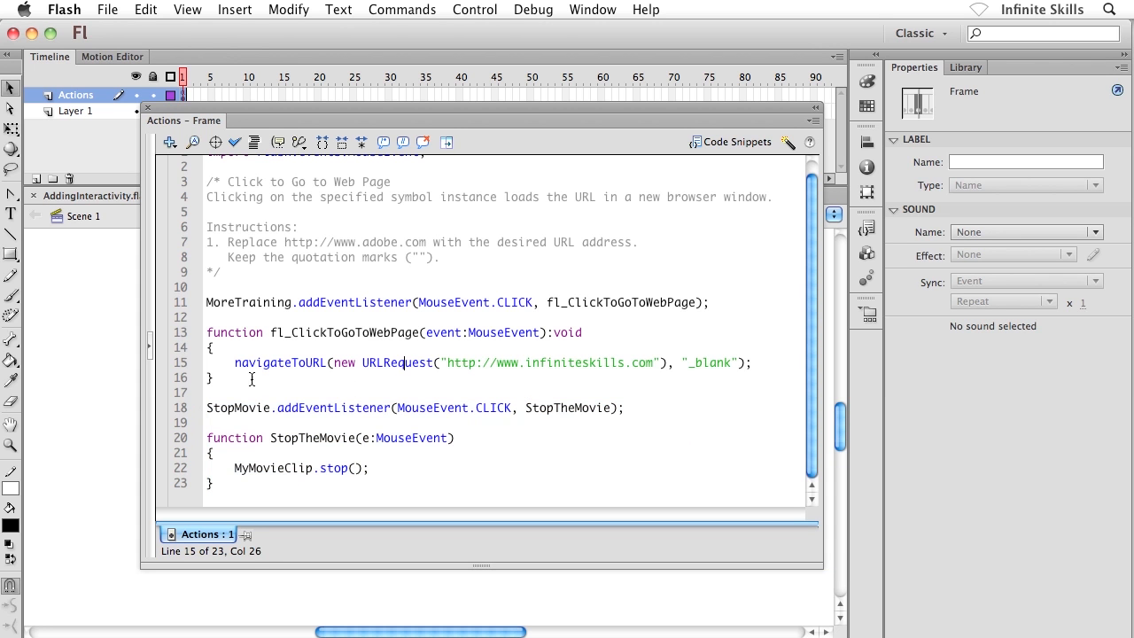
- Test the movie, halt the spinning pumpkin with the stop button, then close the SWF preview
click(317, 259)
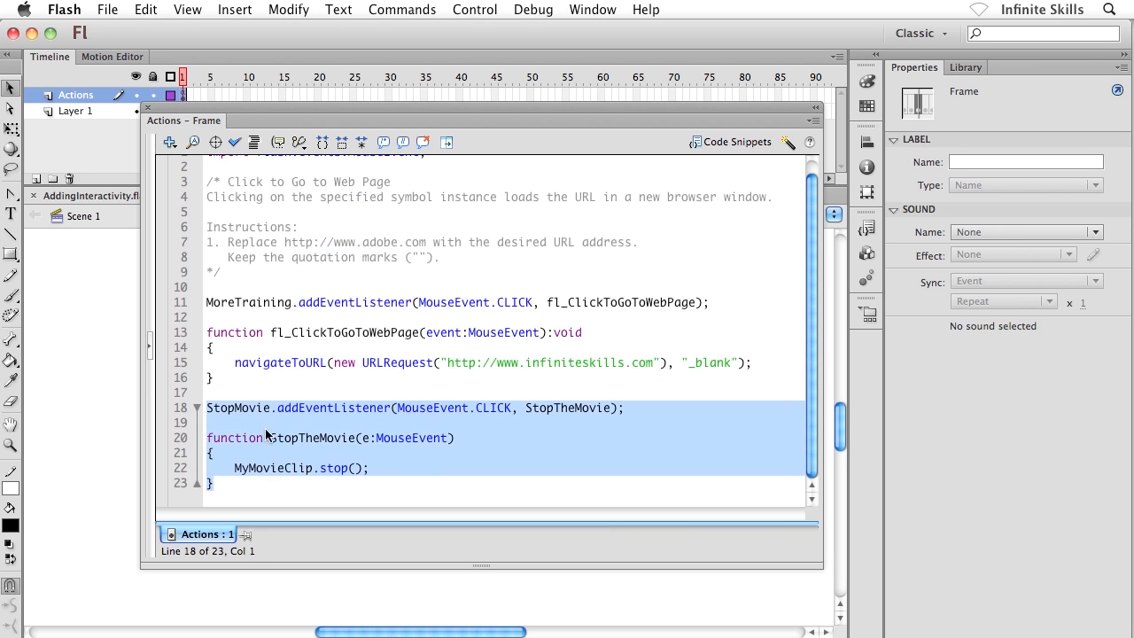
mouse_move(266, 463)
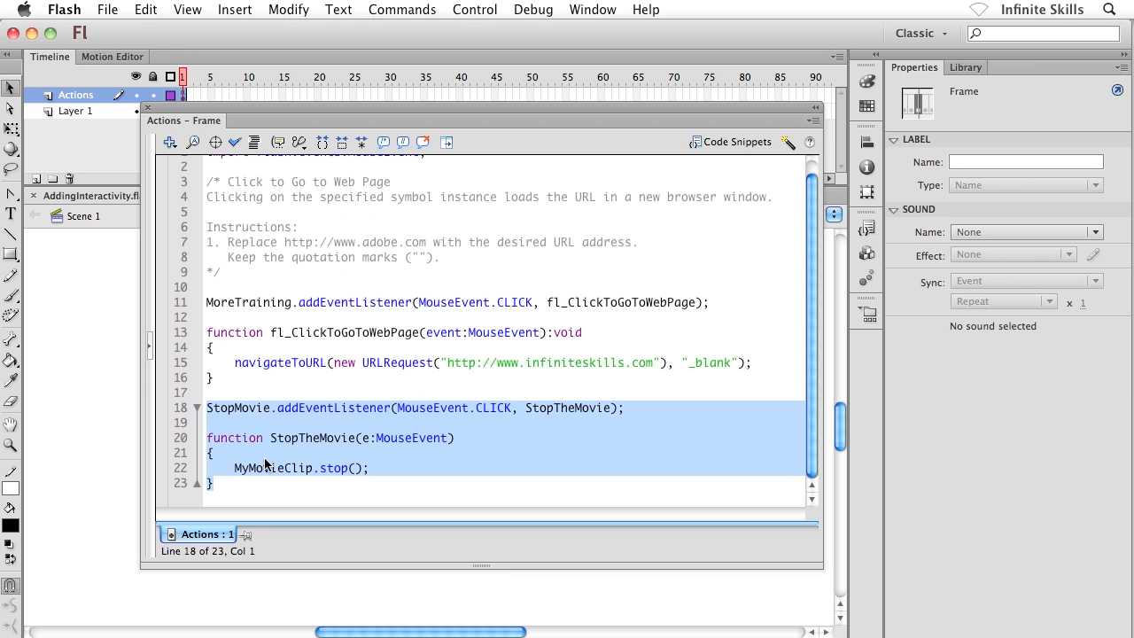
mouse_move(269, 465)
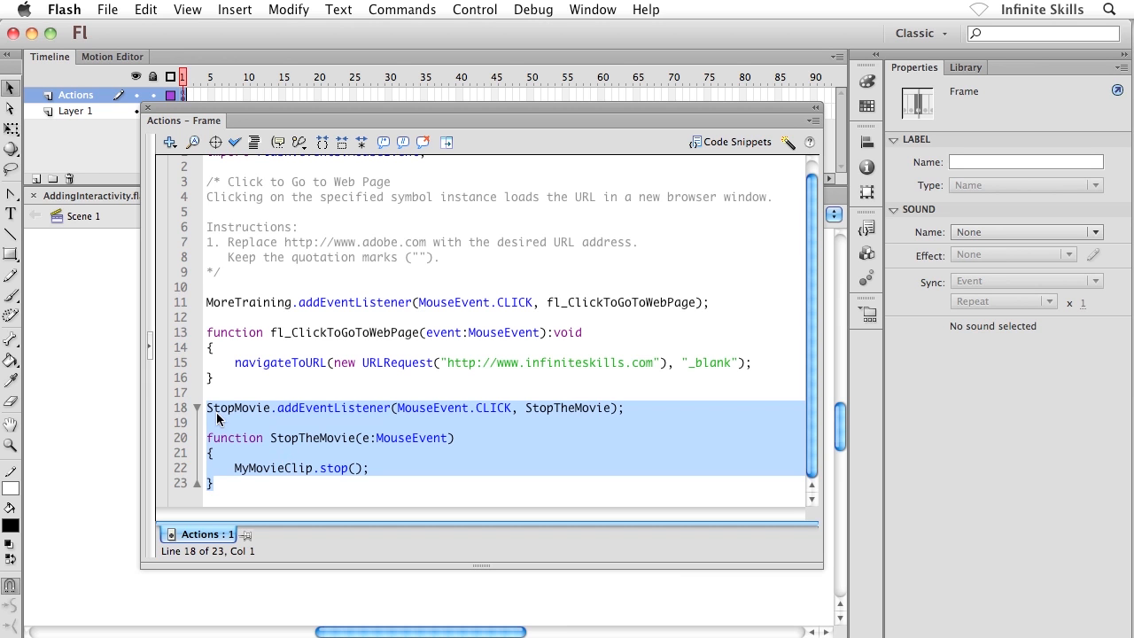
mouse_move(246, 420)
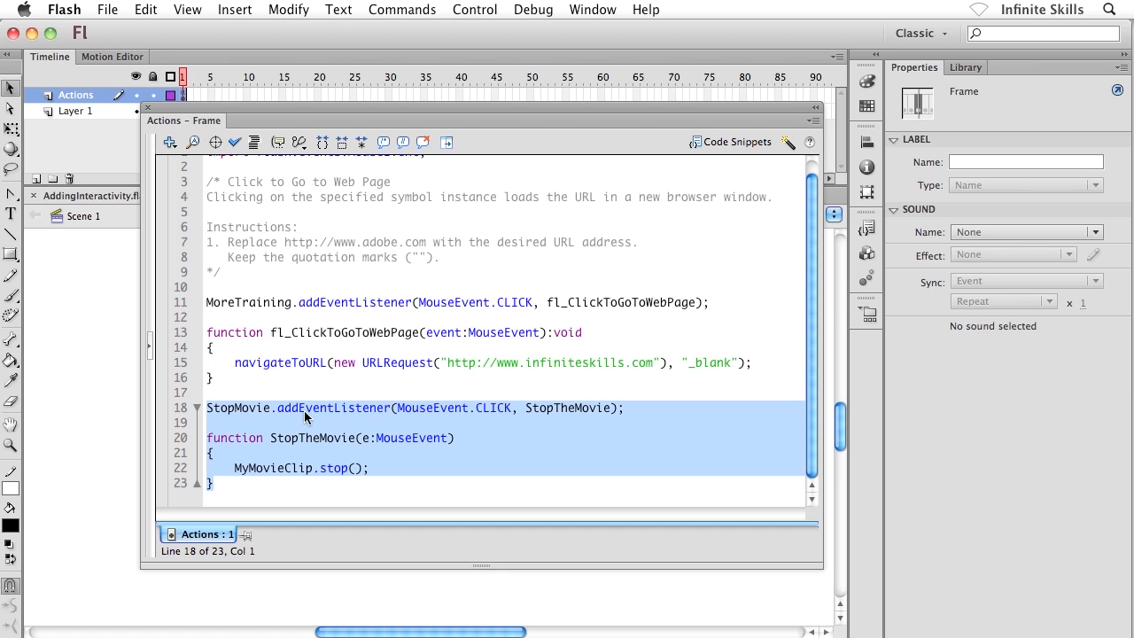
mouse_move(373, 416)
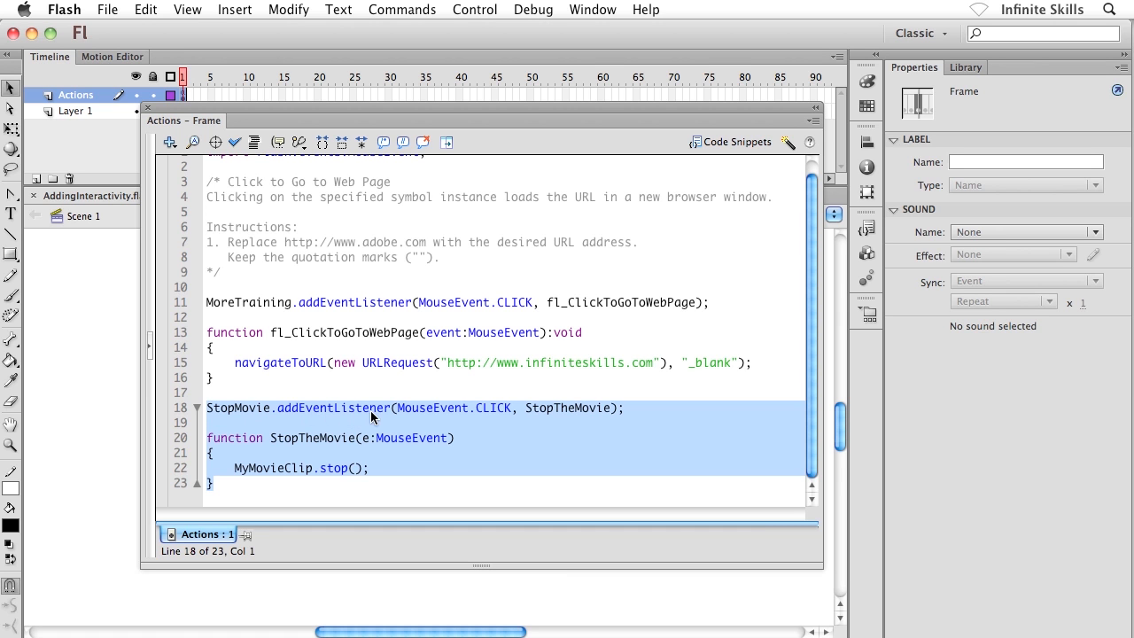
mouse_move(404, 418)
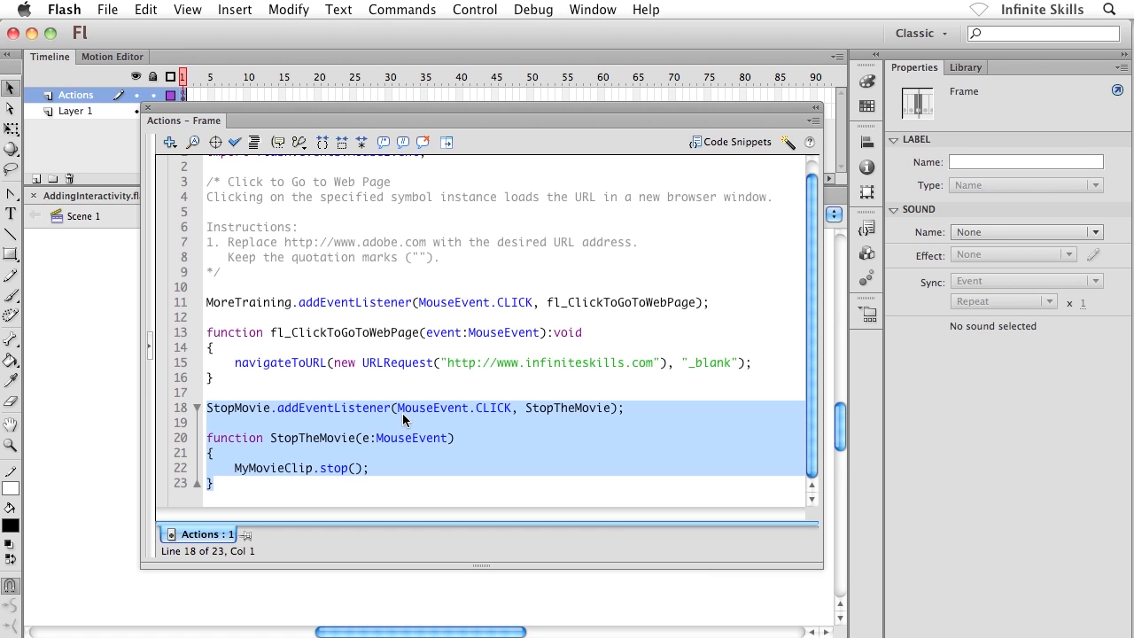
mouse_move(426, 419)
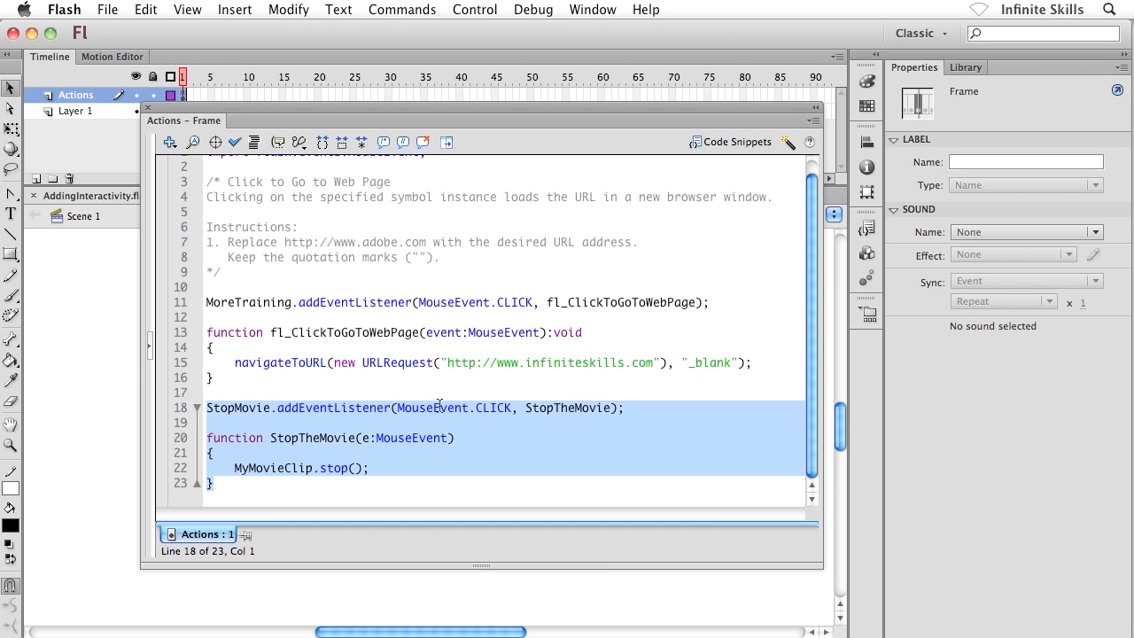
mouse_move(429, 427)
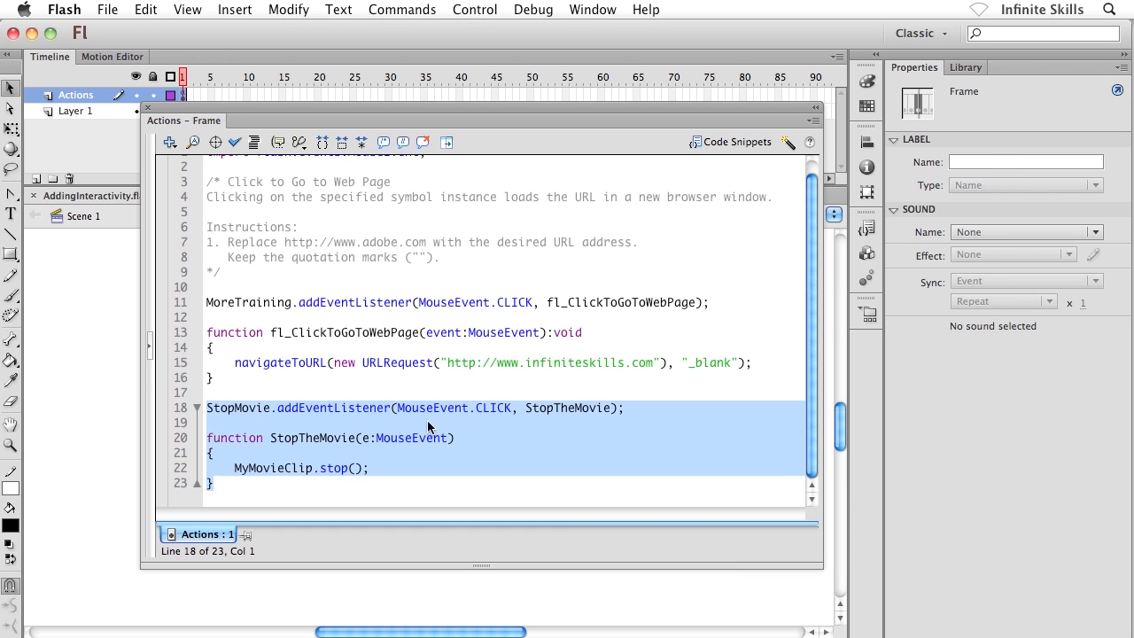
mouse_move(583, 413)
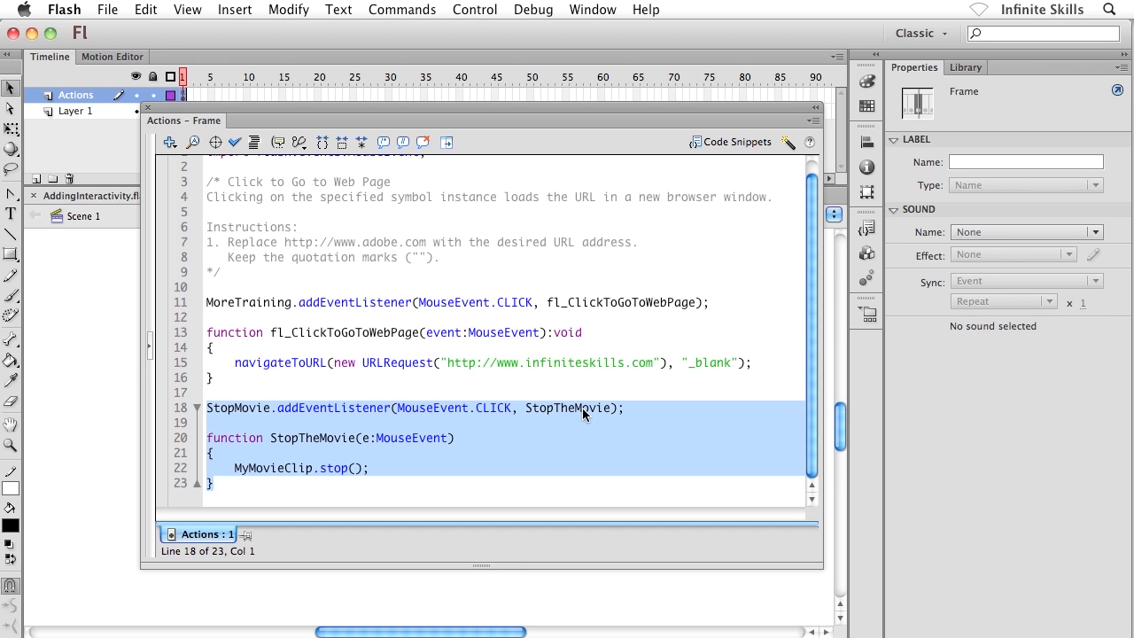
mouse_move(553, 419)
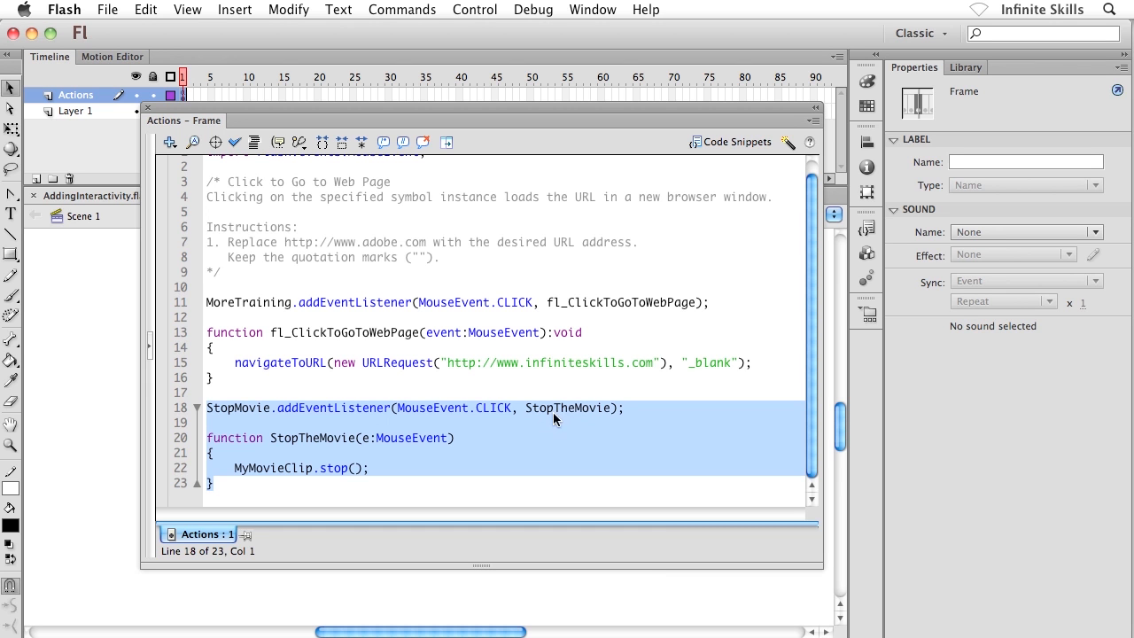
mouse_move(470, 443)
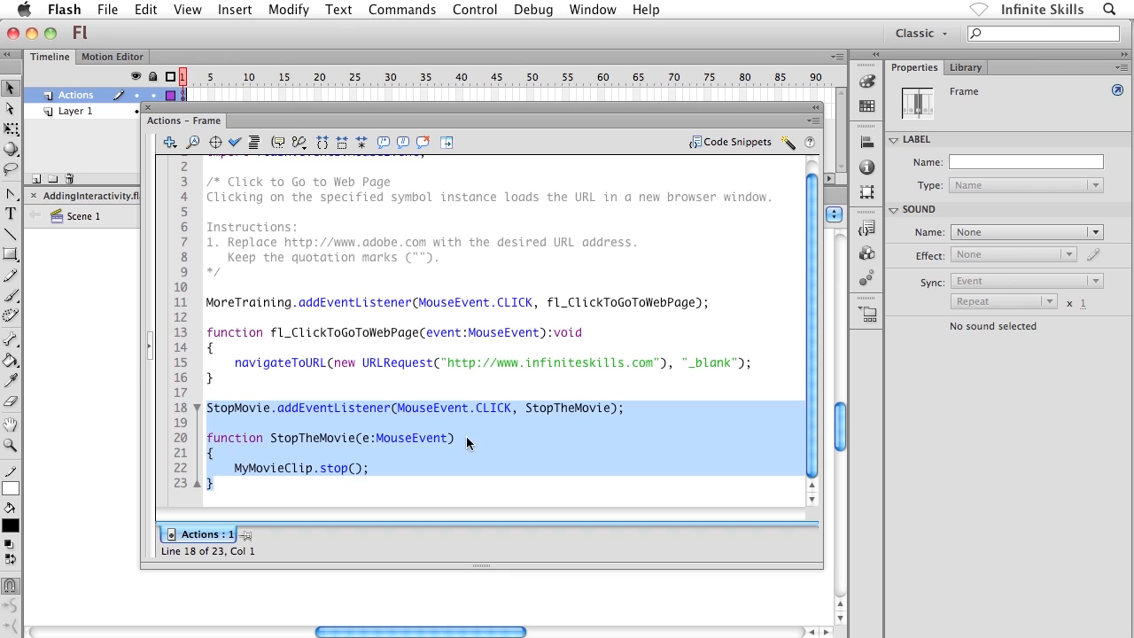
mouse_move(294, 450)
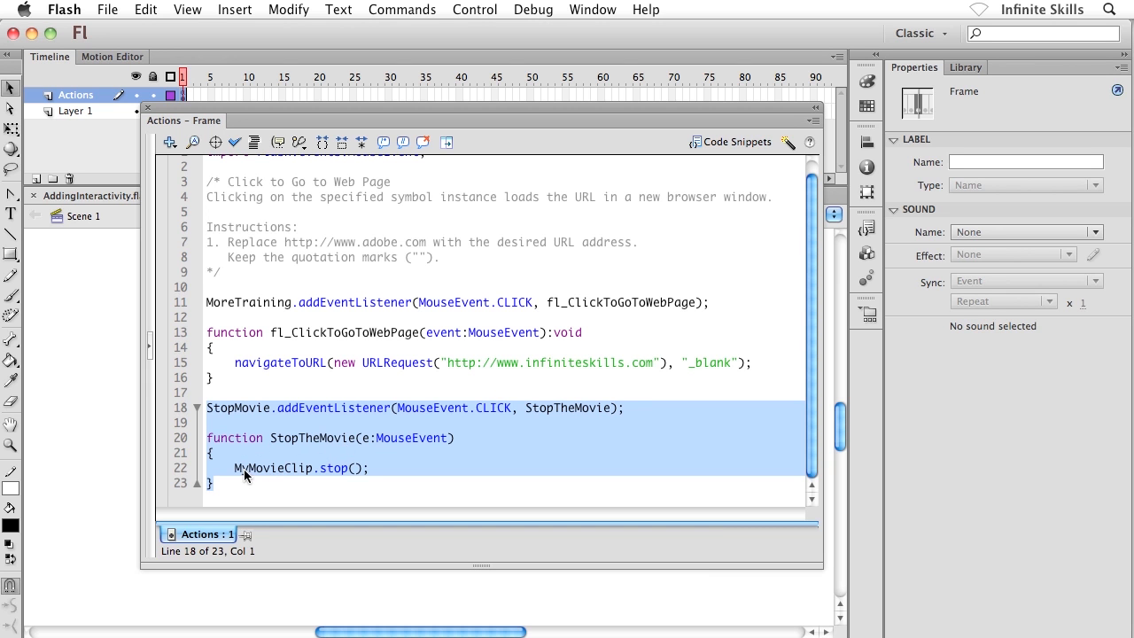
mouse_move(294, 475)
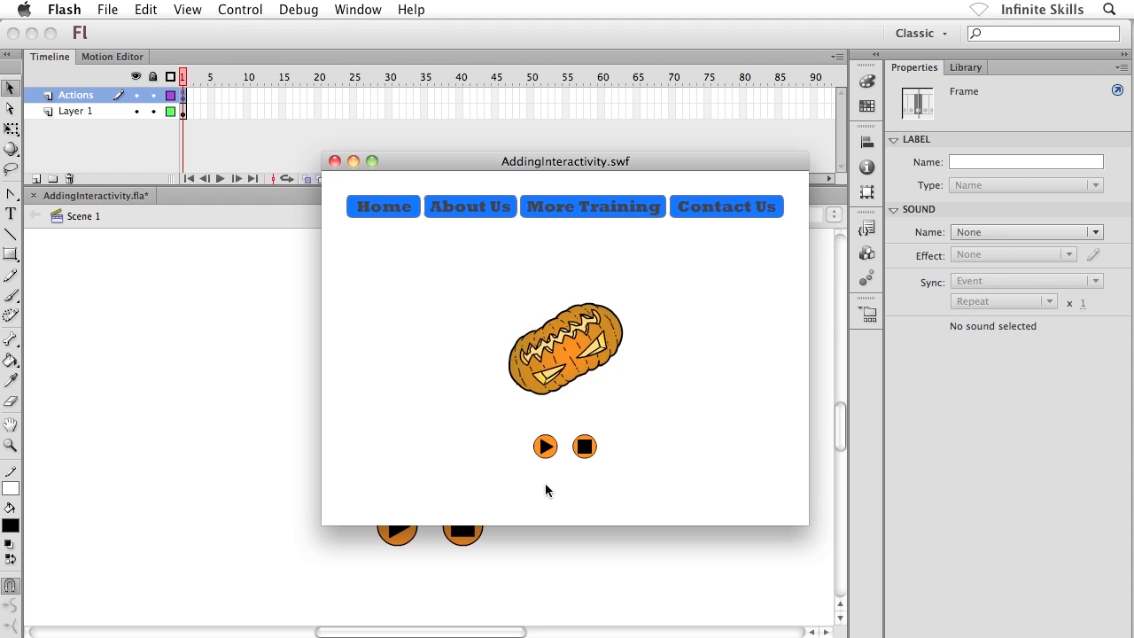
click(585, 446)
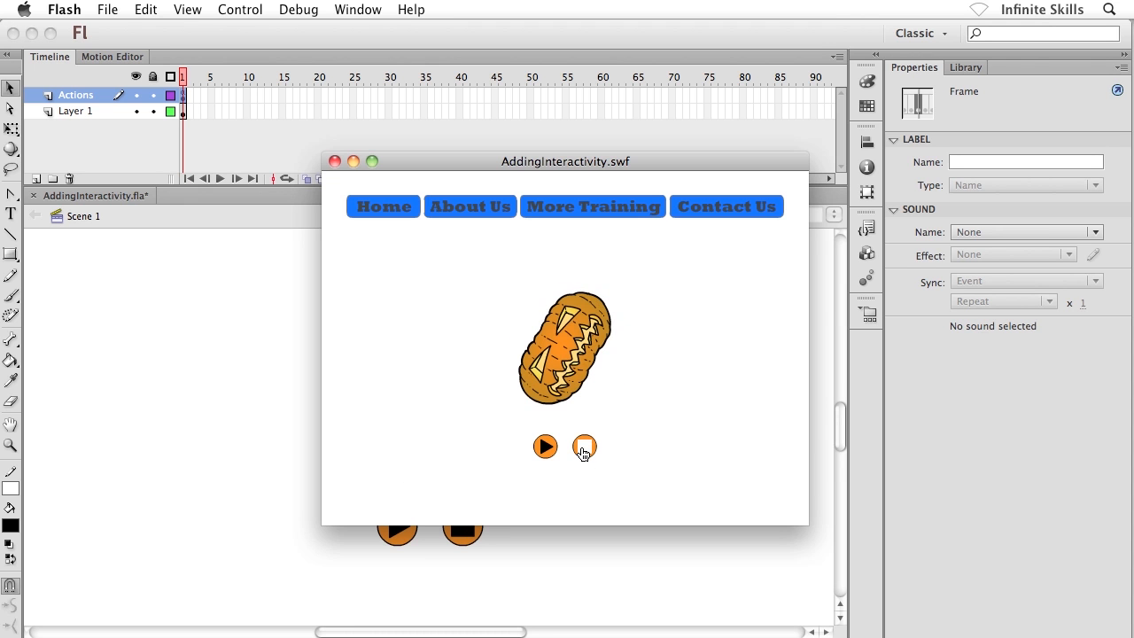
mouse_move(637, 450)
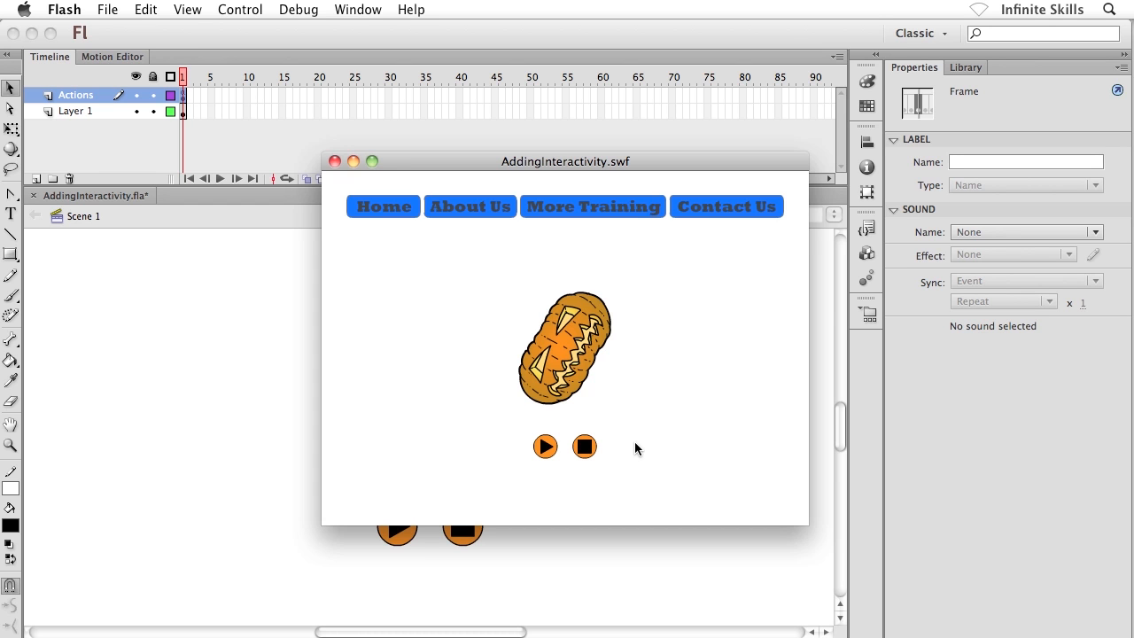
mouse_move(589, 403)
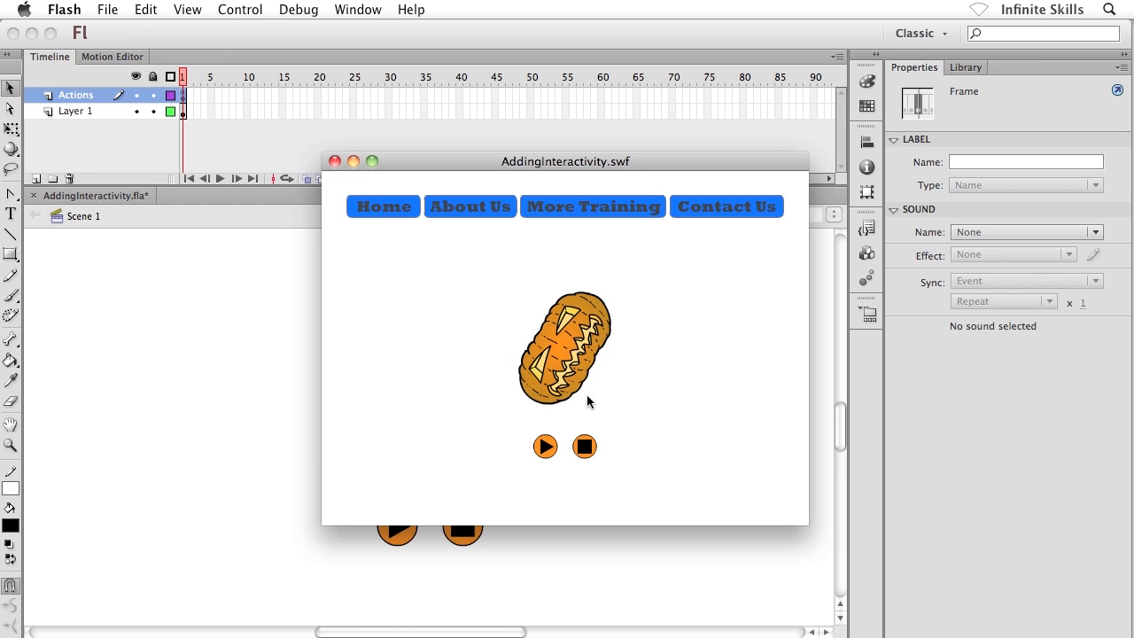
mouse_move(585, 452)
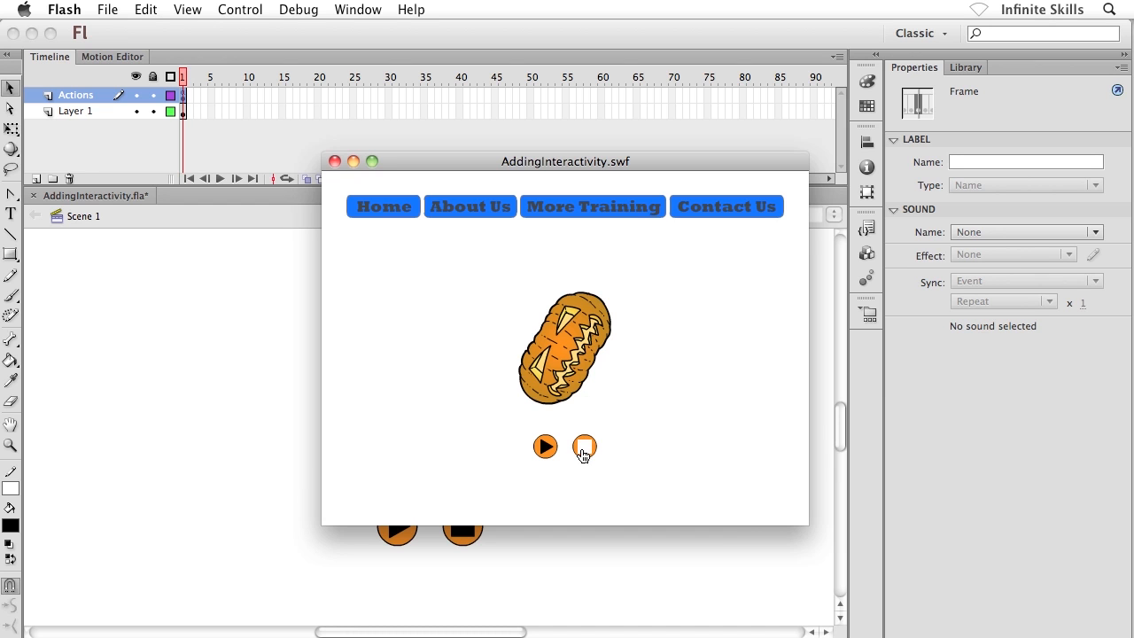
mouse_move(585, 447)
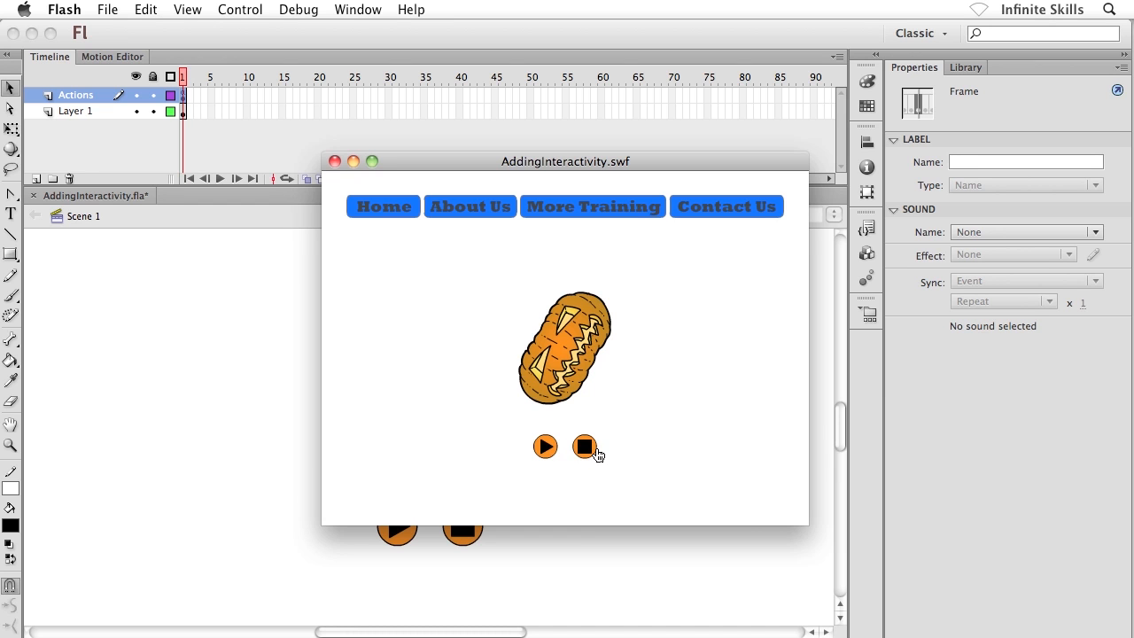
mouse_move(585, 493)
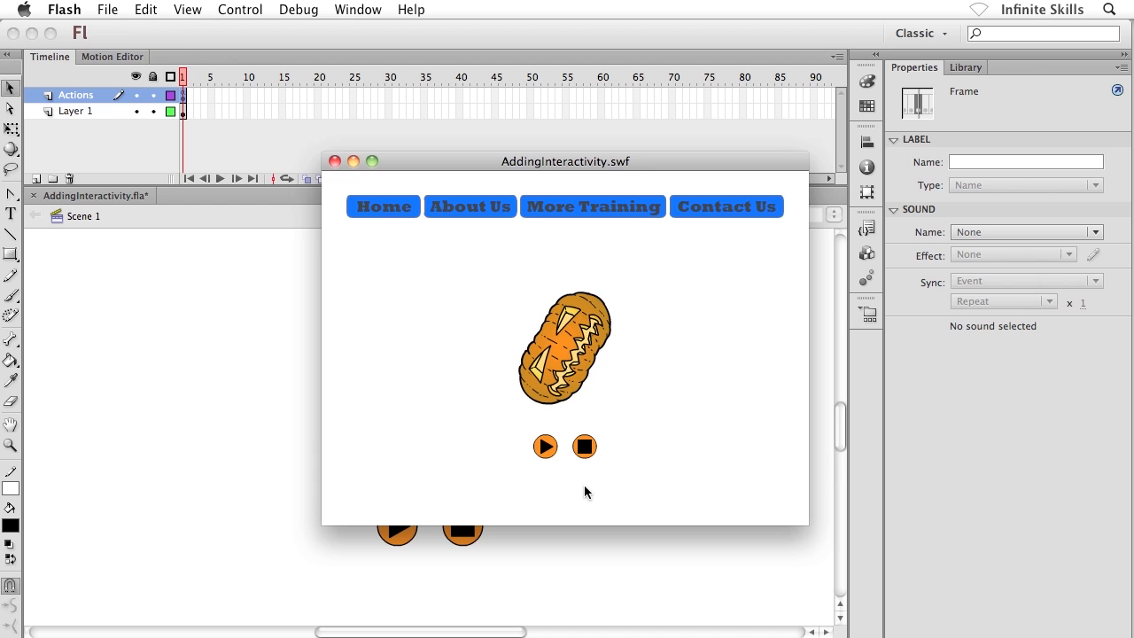
mouse_move(581, 468)
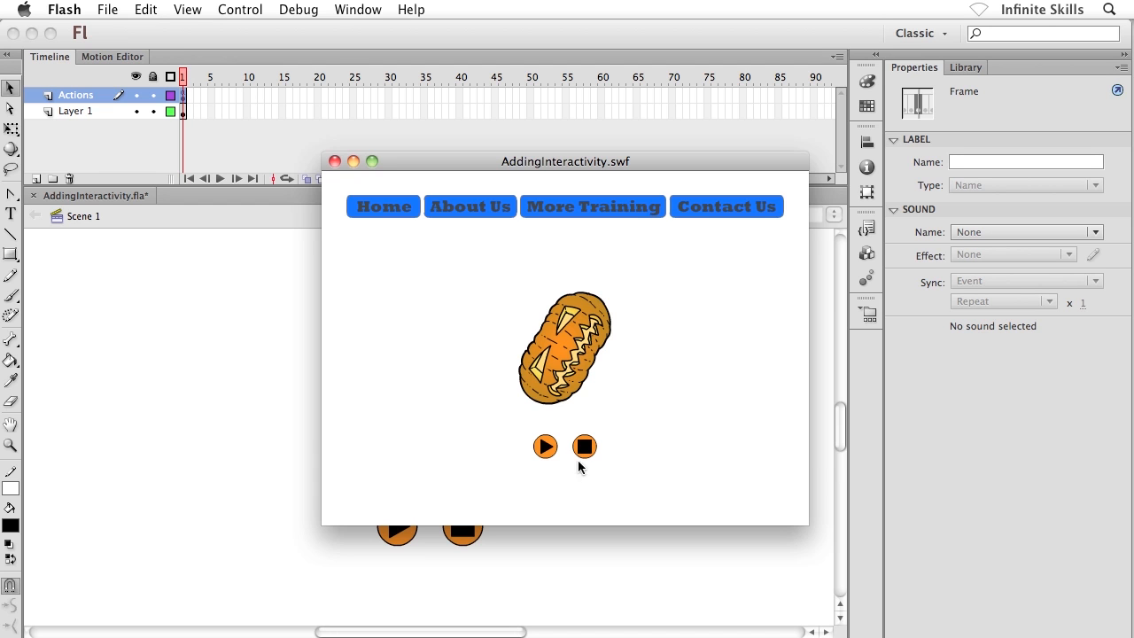
mouse_move(596, 321)
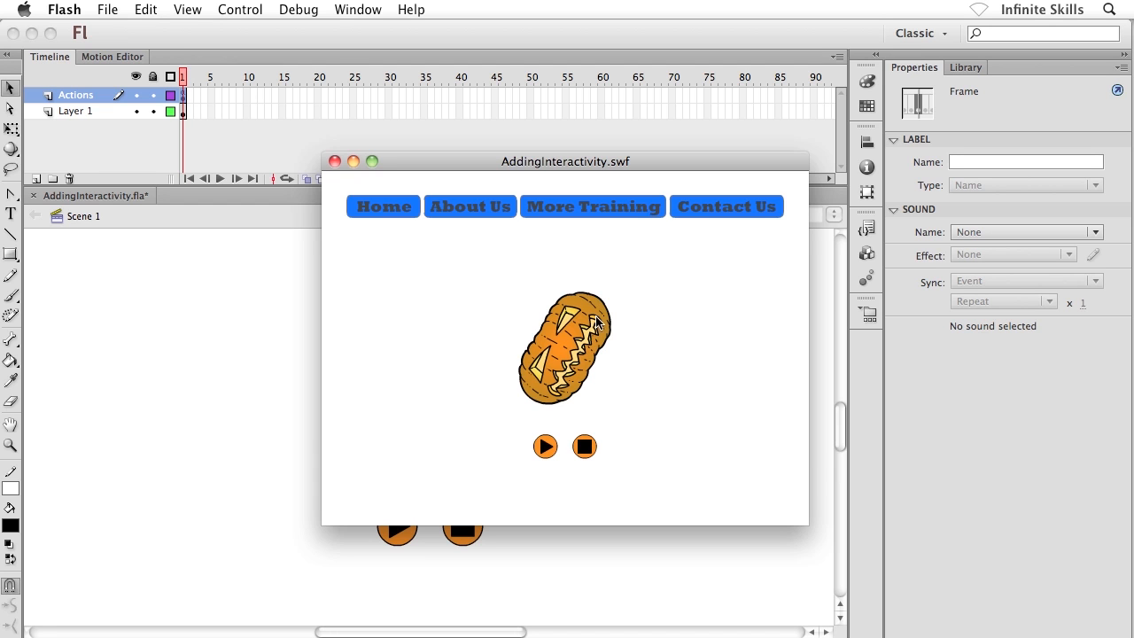
mouse_move(556, 365)
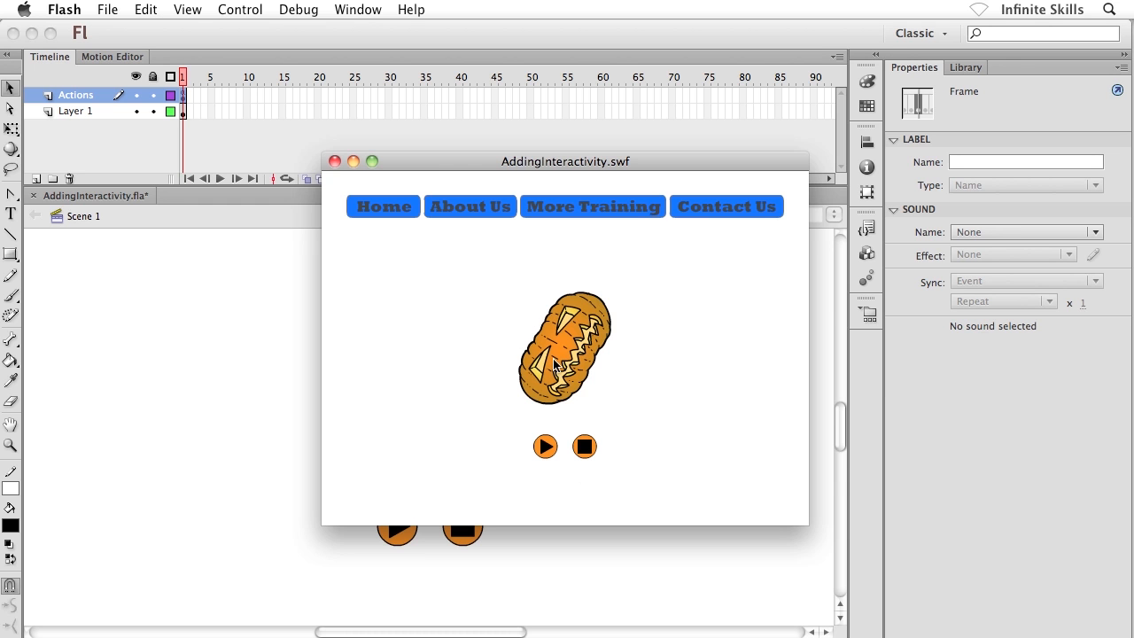
mouse_move(337, 164)
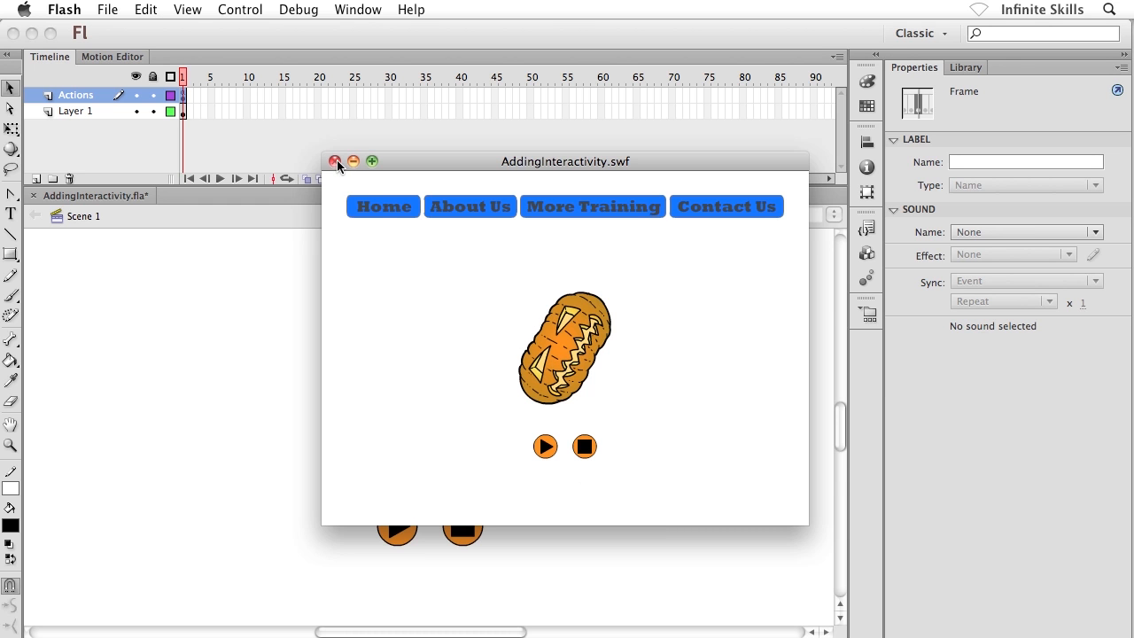
click(335, 162)
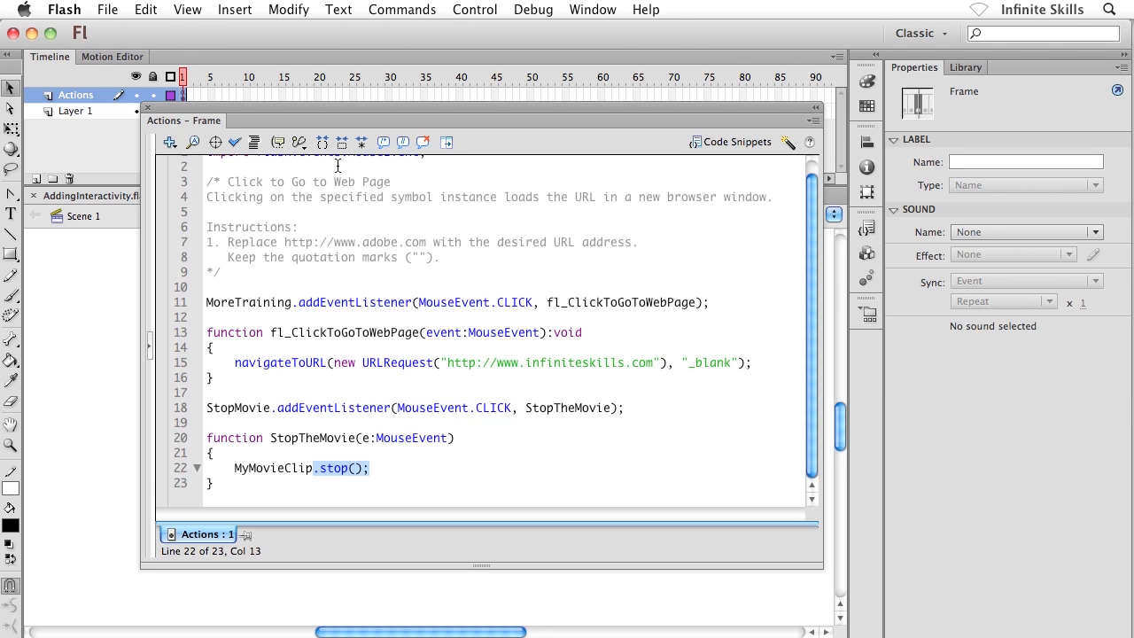
mouse_move(323, 479)
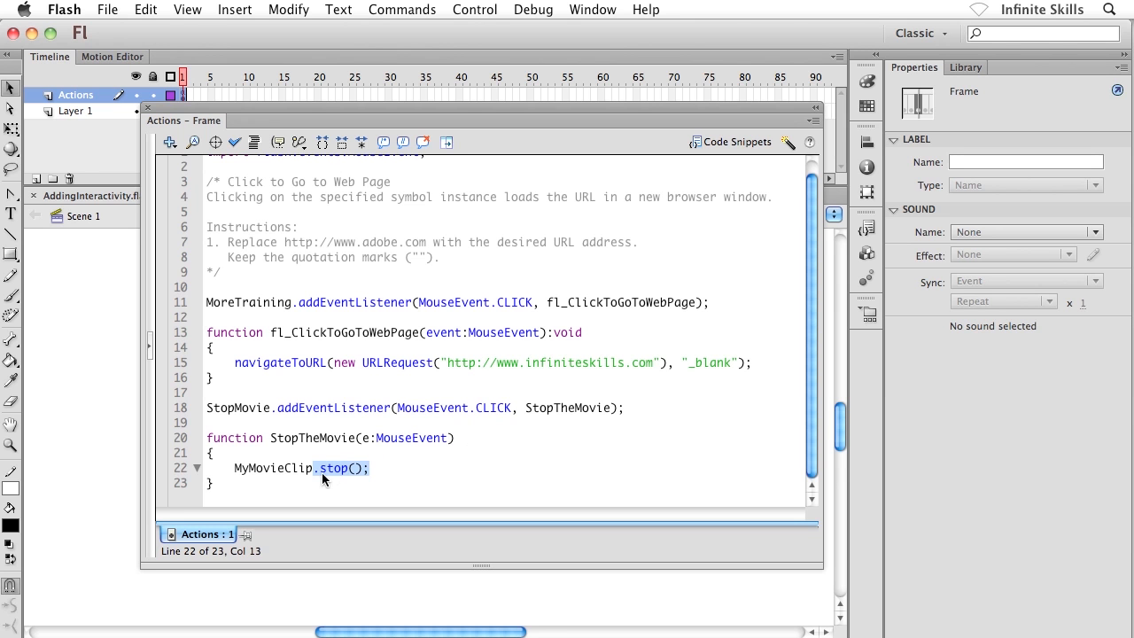
- Insert blank lines after the StopTheMovie function and rest the cursor on empty line 25
click(323, 468)
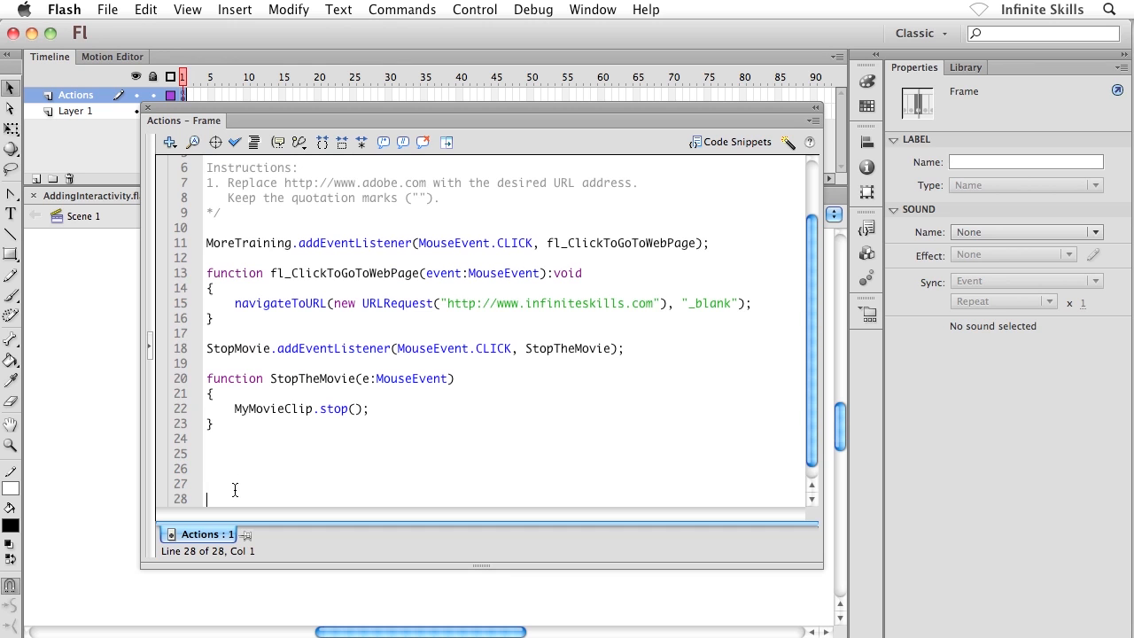
click(225, 458)
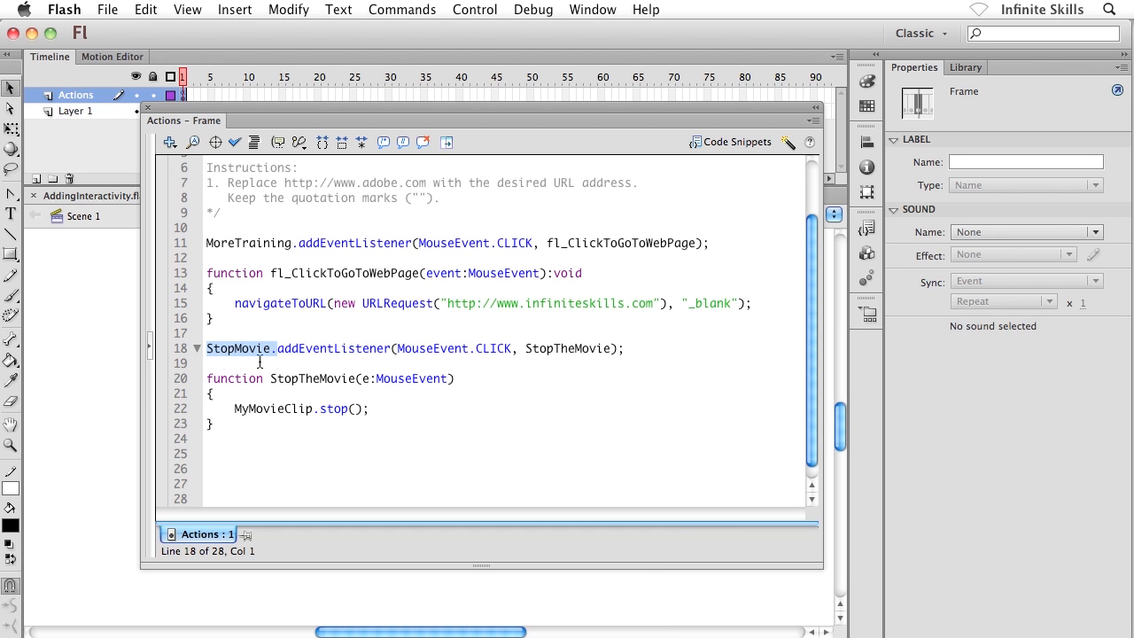
click(213, 460)
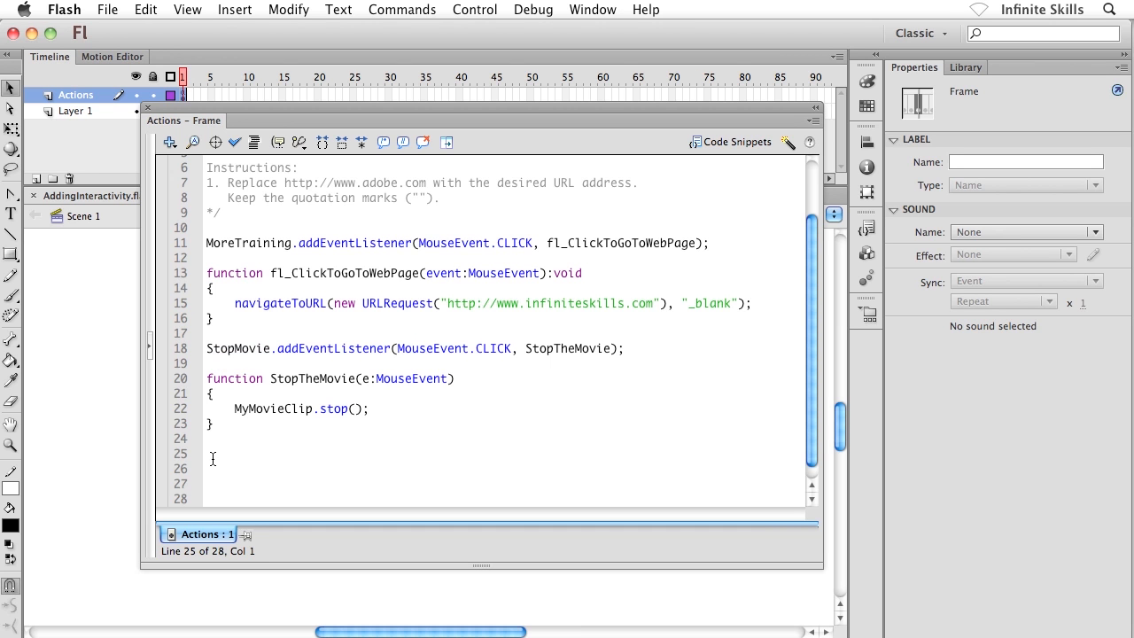
- Write PlayMovie.addEventListener(MouseEvent.CLICK, PlayTheMovie); on line 25 with code hinting
text(p)
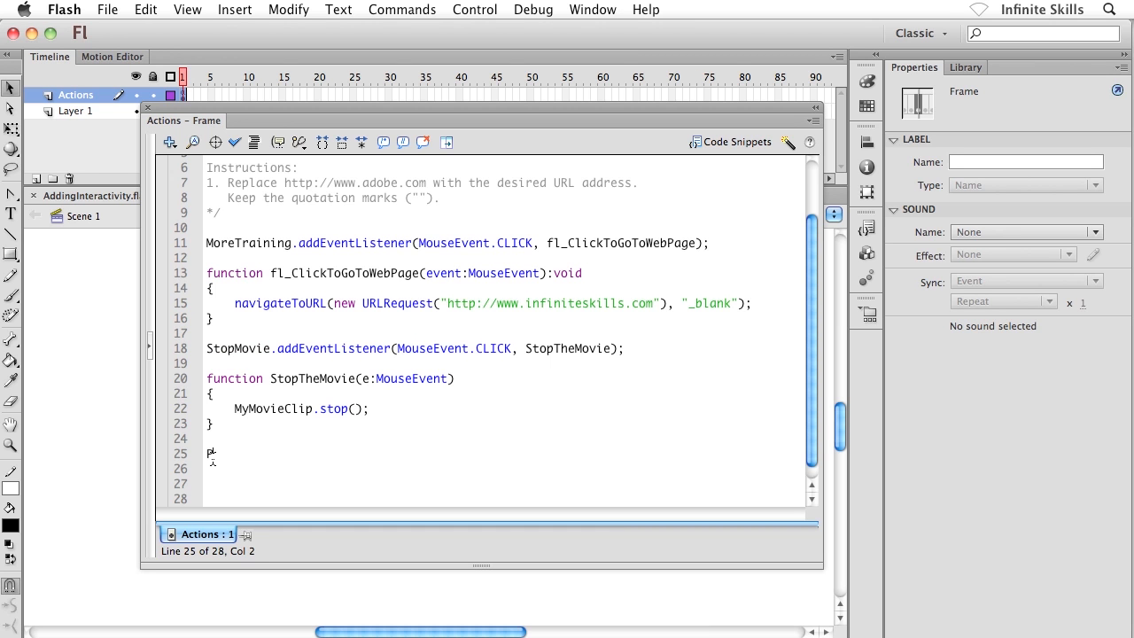
text(PlayMovie)
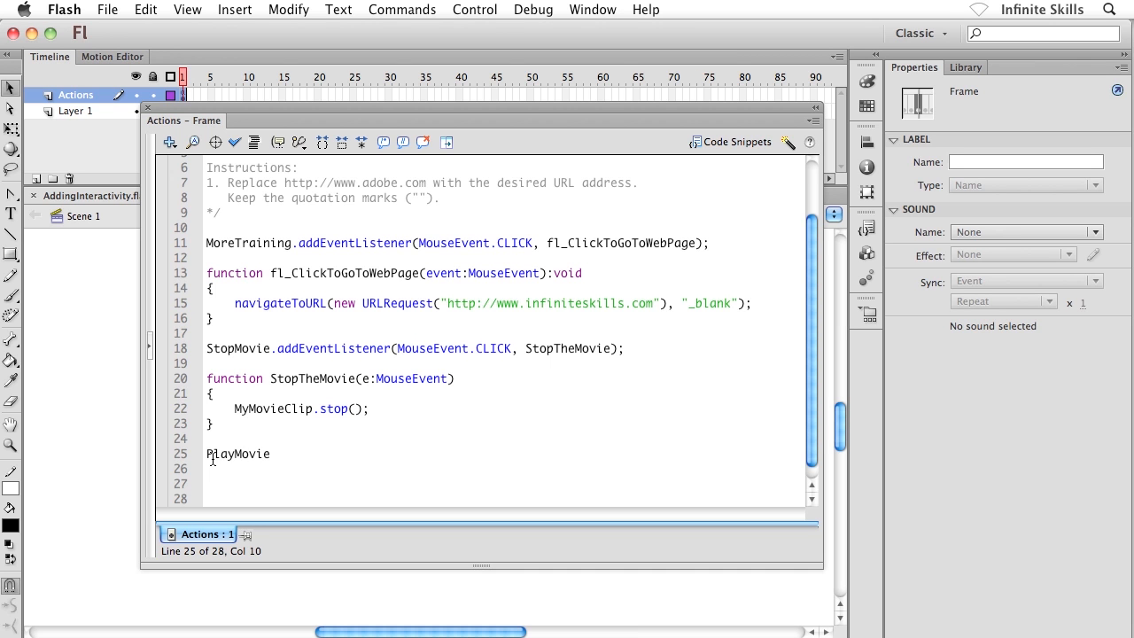
text(.ad)
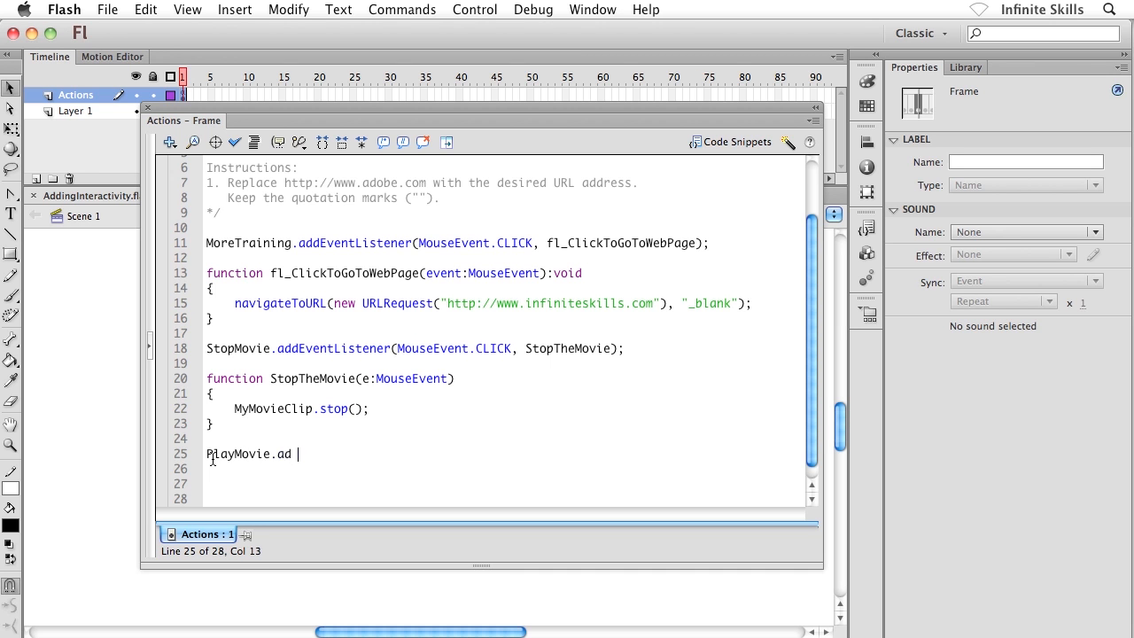
text(dEvent)
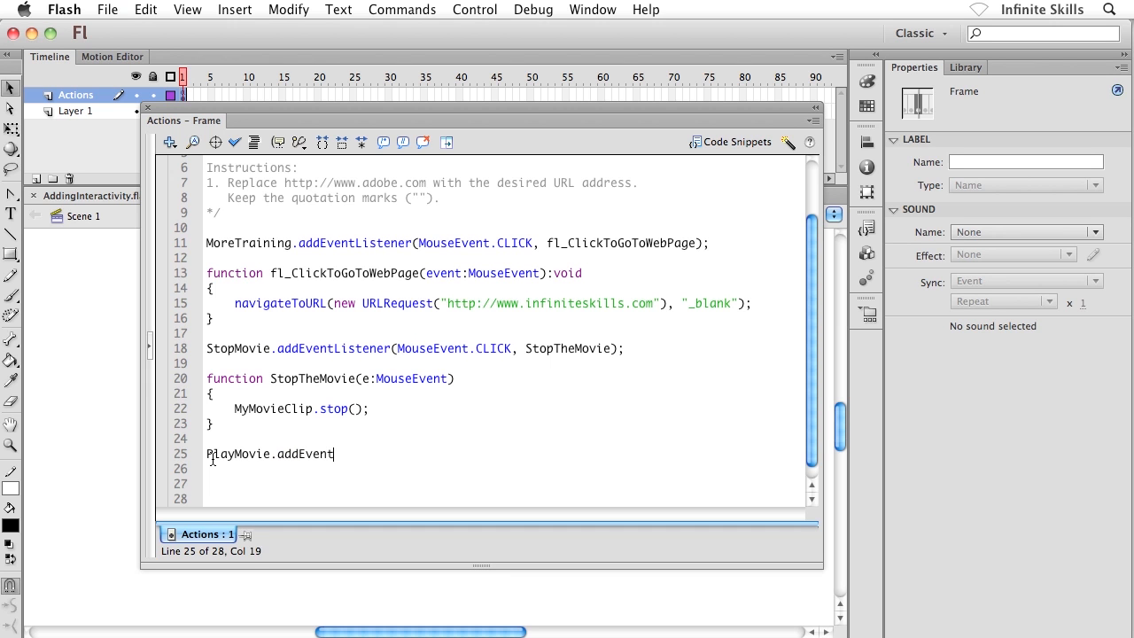
text(Listener)
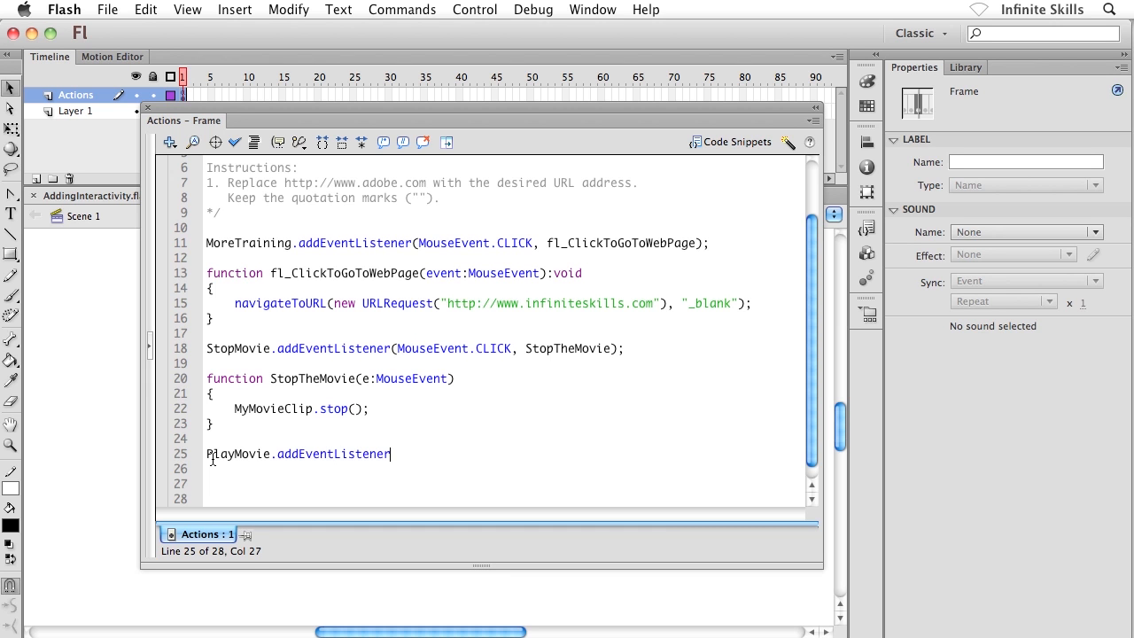
text(()
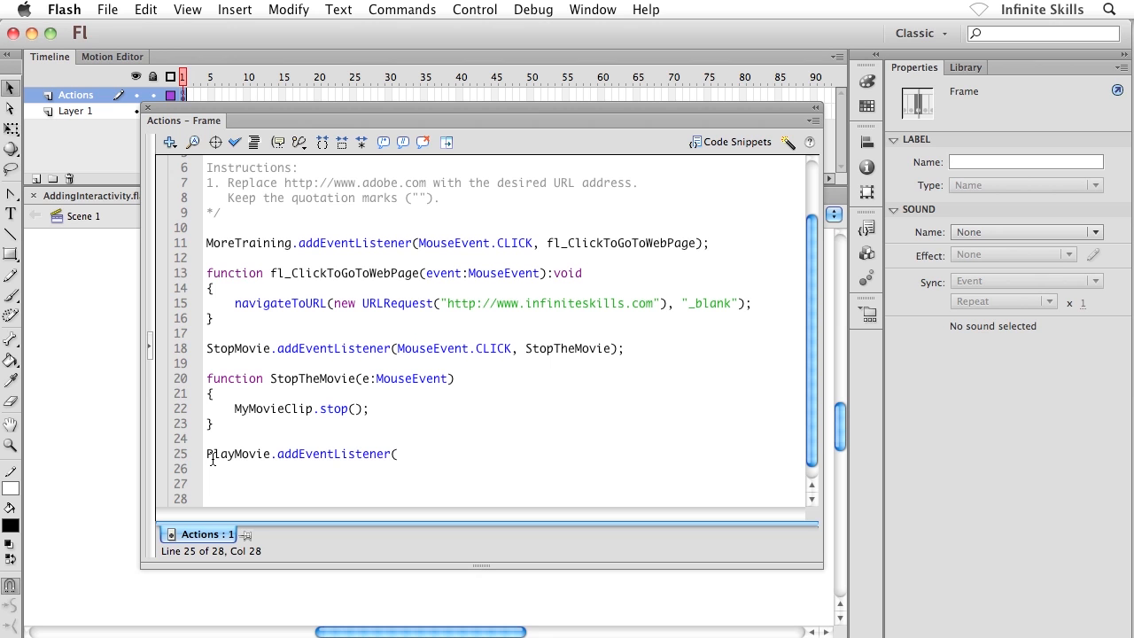
text(Mouse)
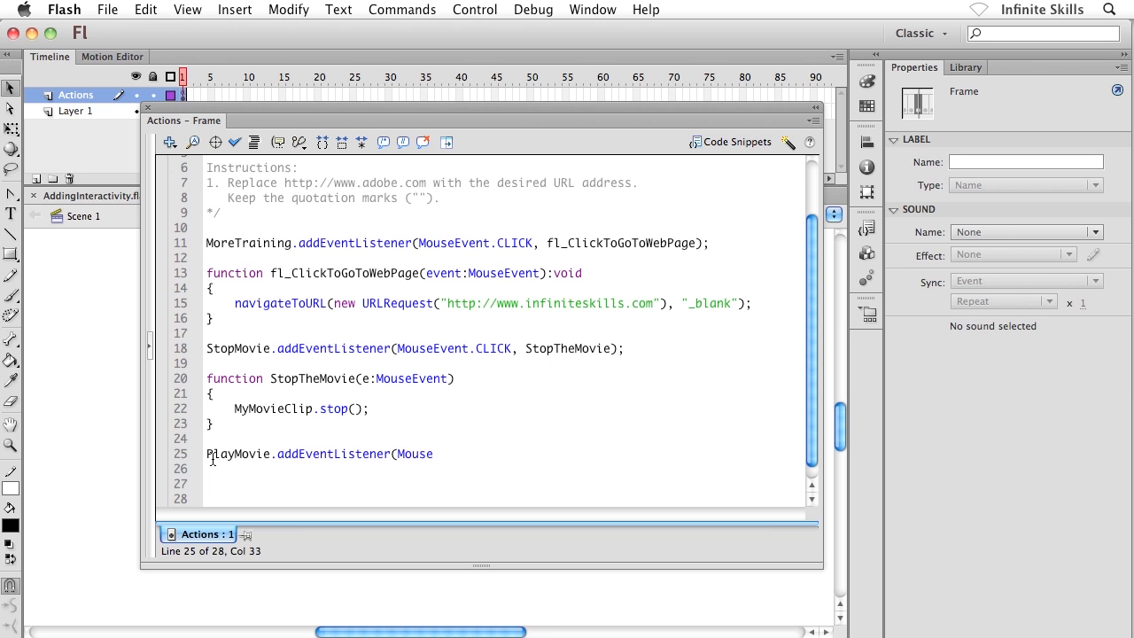
text(Event)
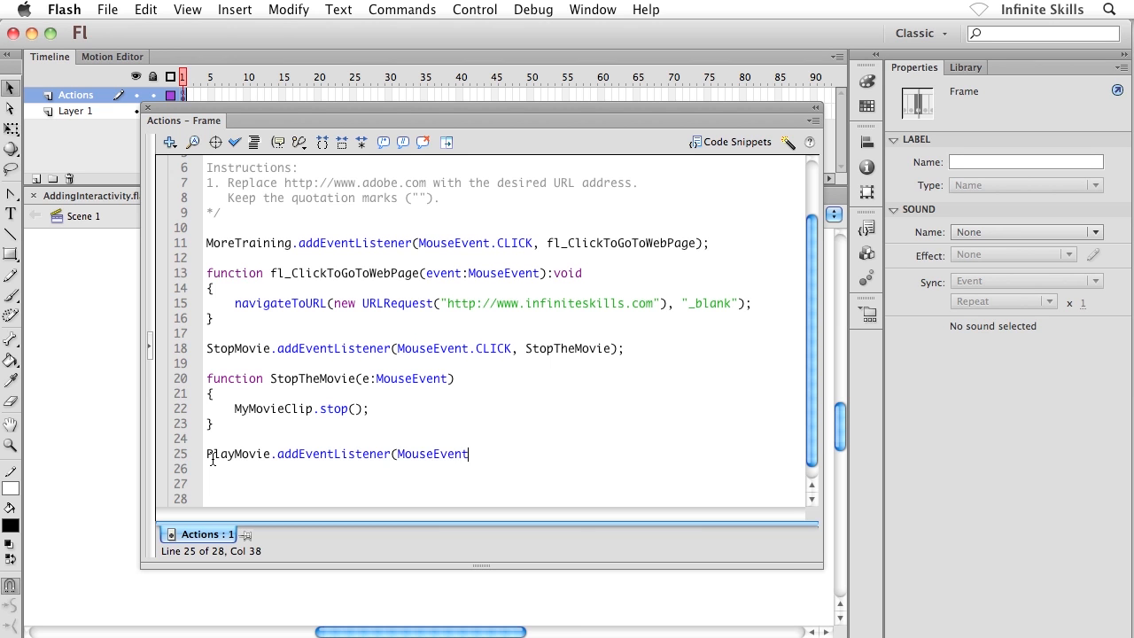
text(.CLICK,)
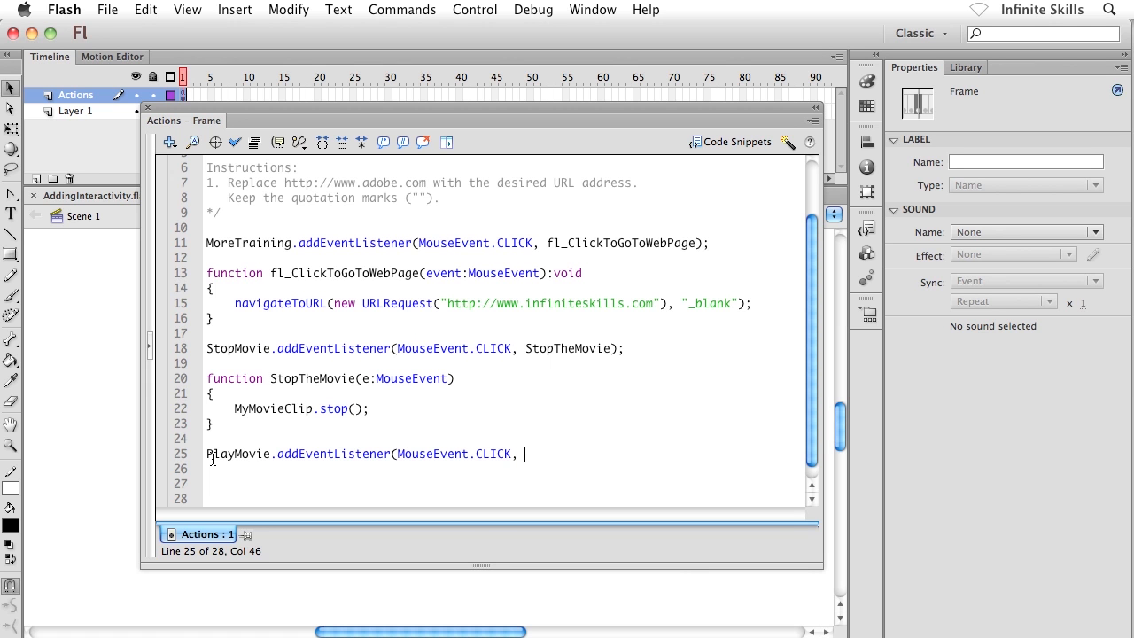
text(PlayTheM)
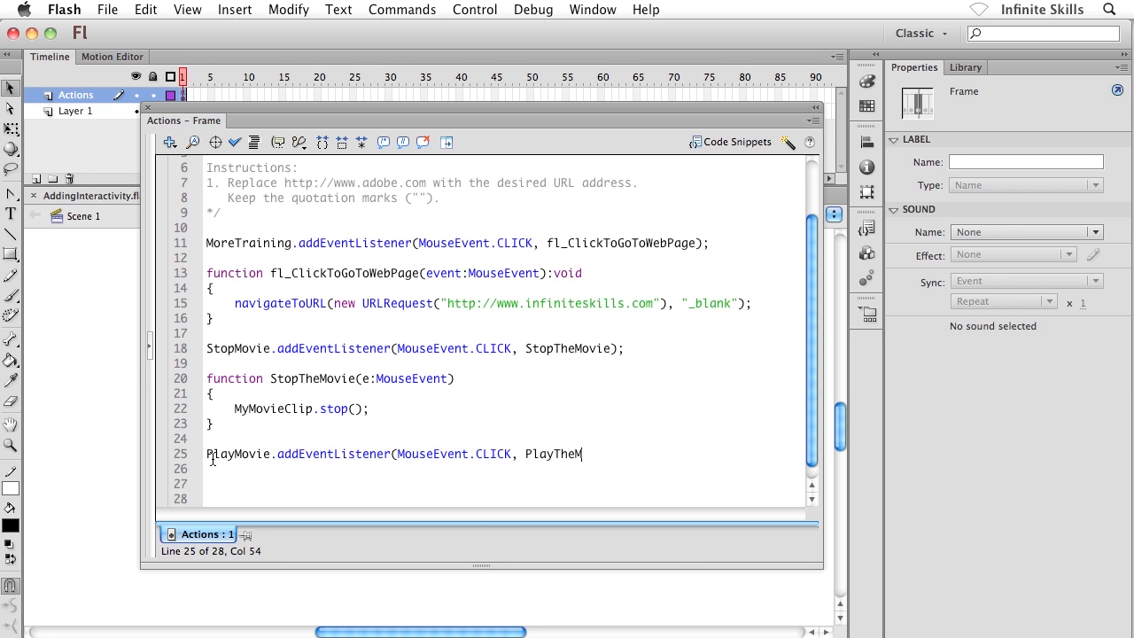
text(ovie)
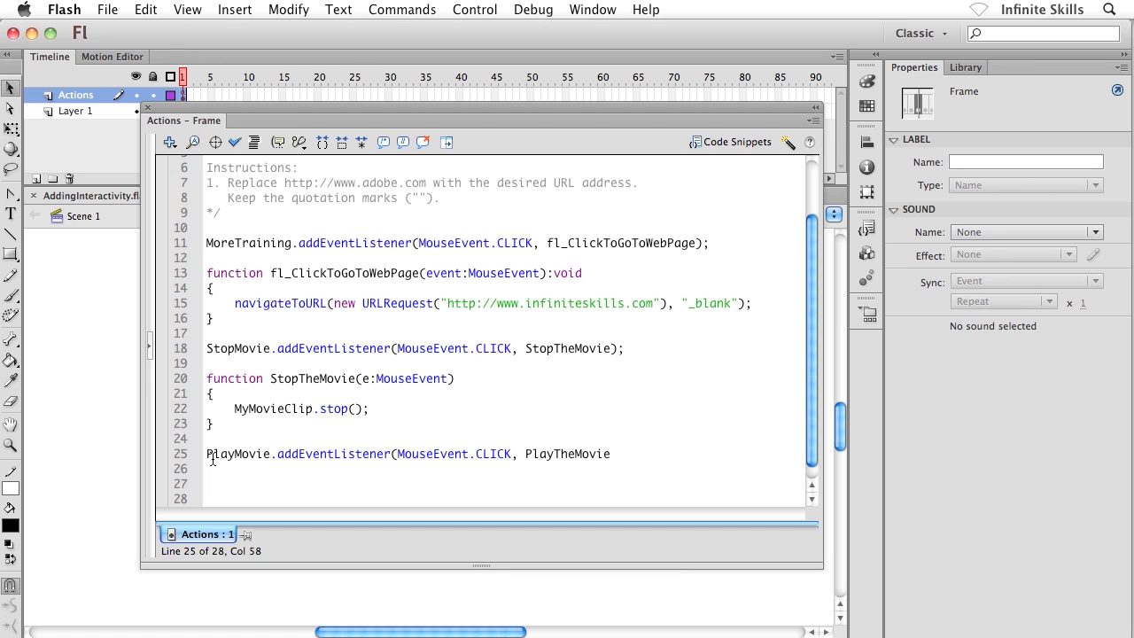
text();)
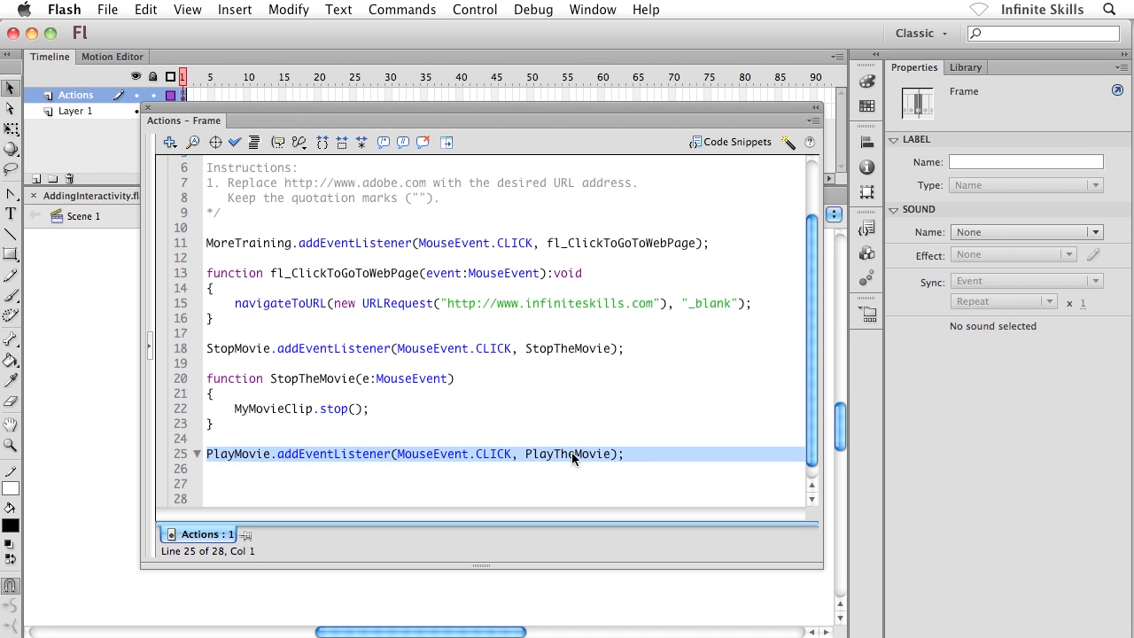
mouse_move(298, 348)
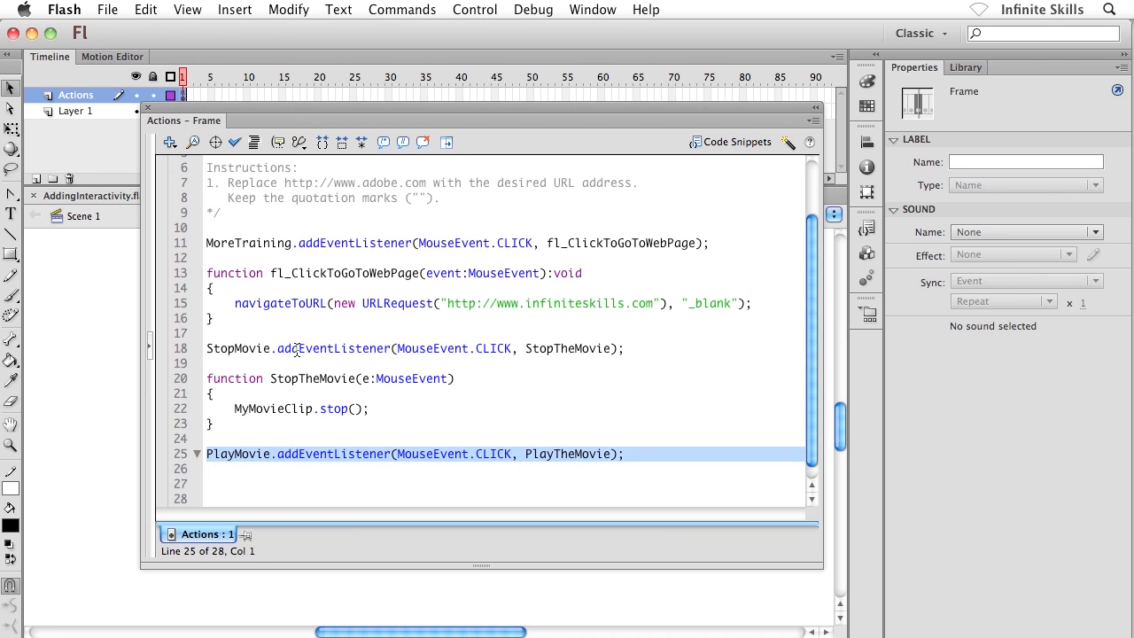
- Compare the PlayMovie listener with the stop listener on line 18, then add blank lines below it
click(358, 347)
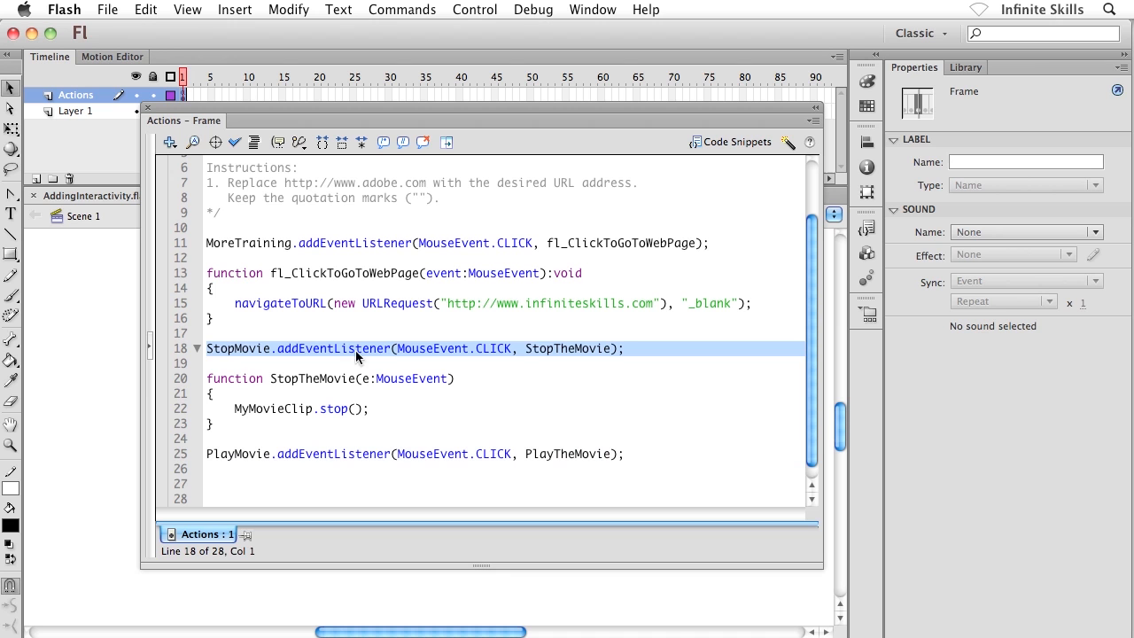
mouse_move(602, 358)
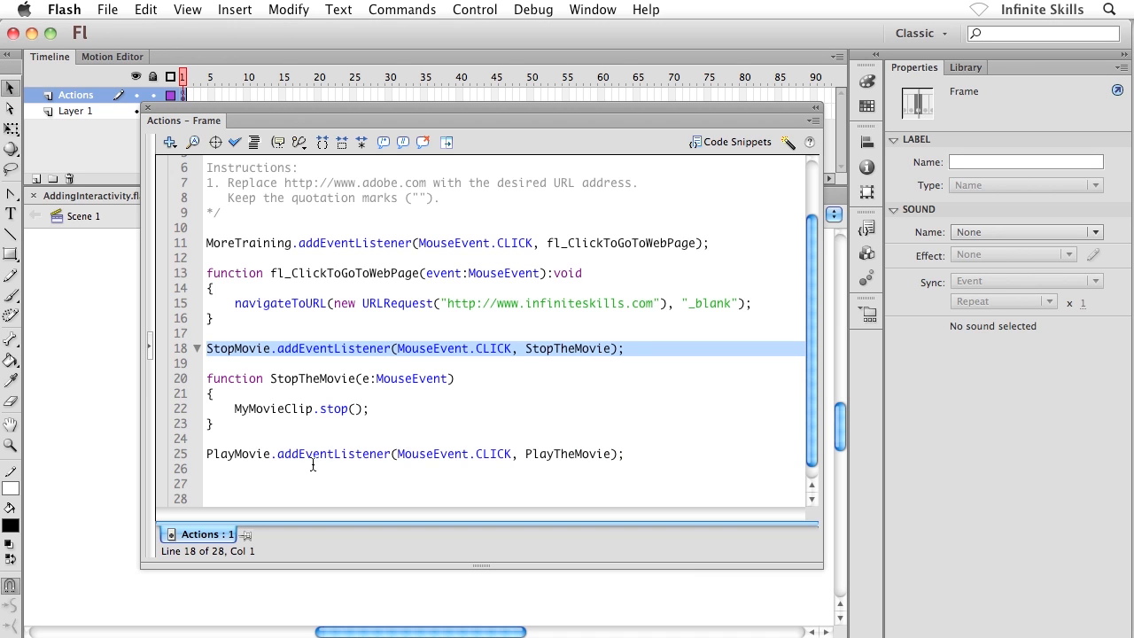
click(257, 454)
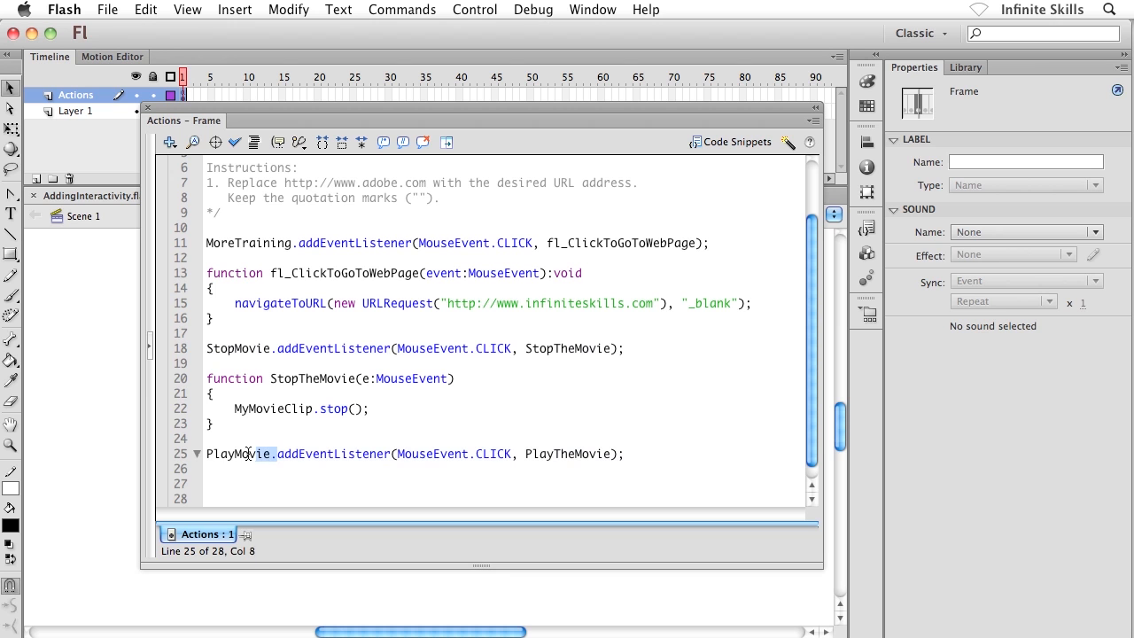
click(521, 454)
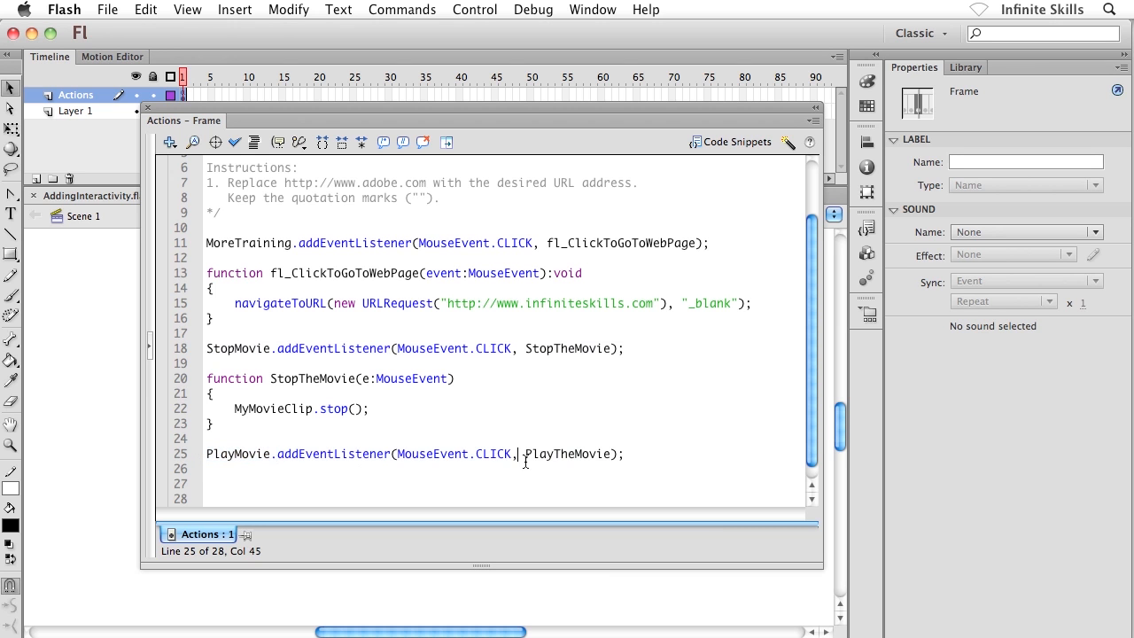
double_click(570, 453)
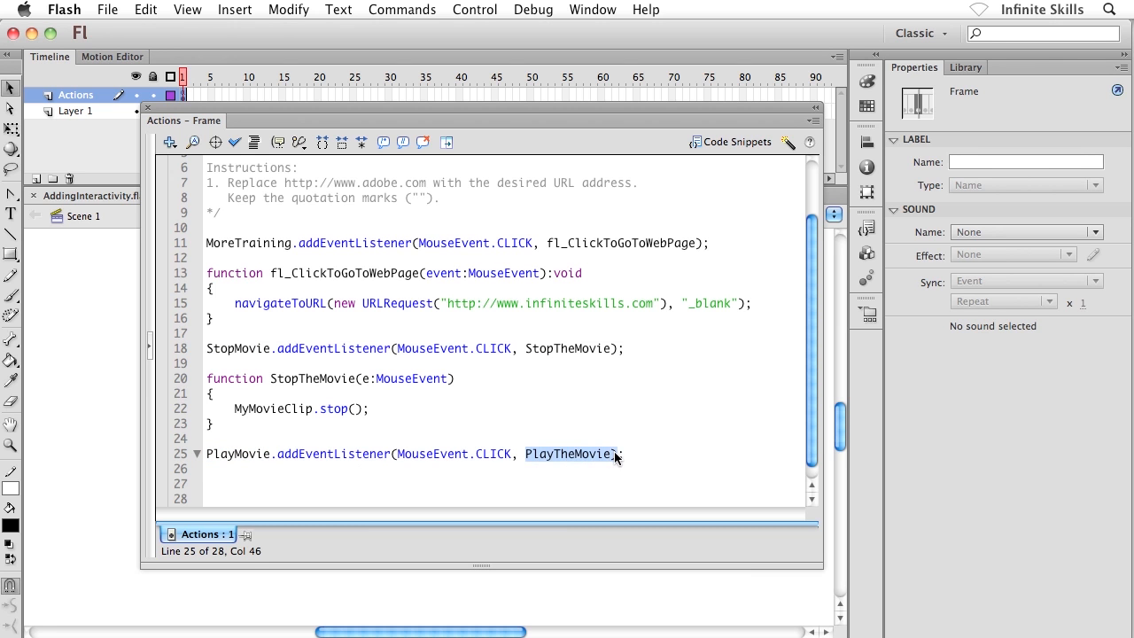
click(646, 461)
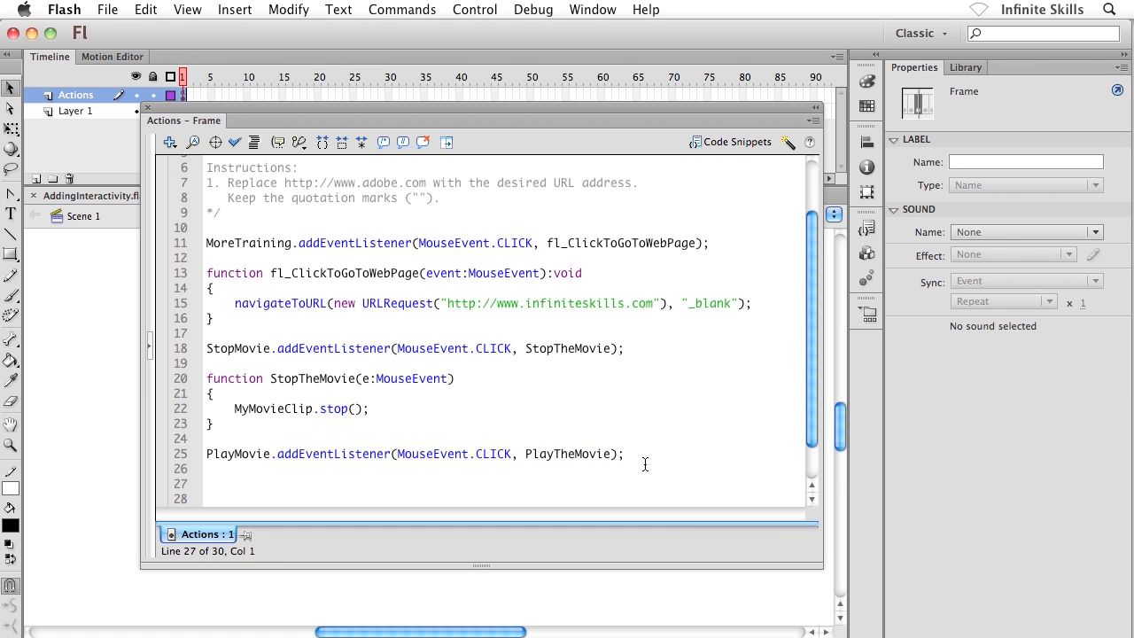
- Declare function PlayTheMovie(e:MouseEvent) with an empty braced body below the listener
text(func)
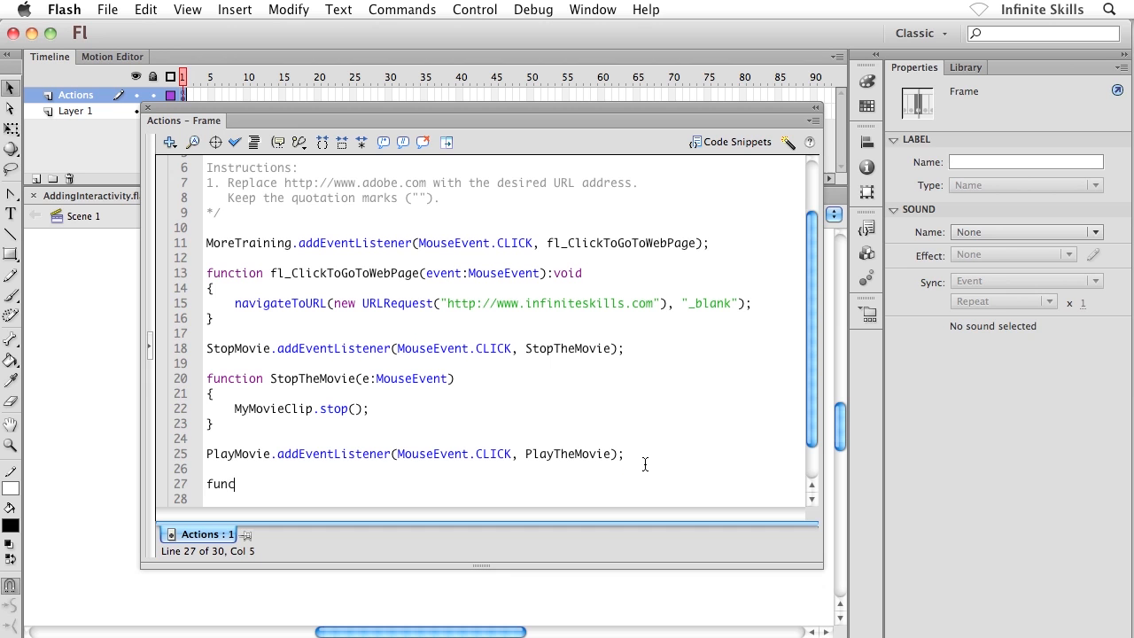
text(tion)
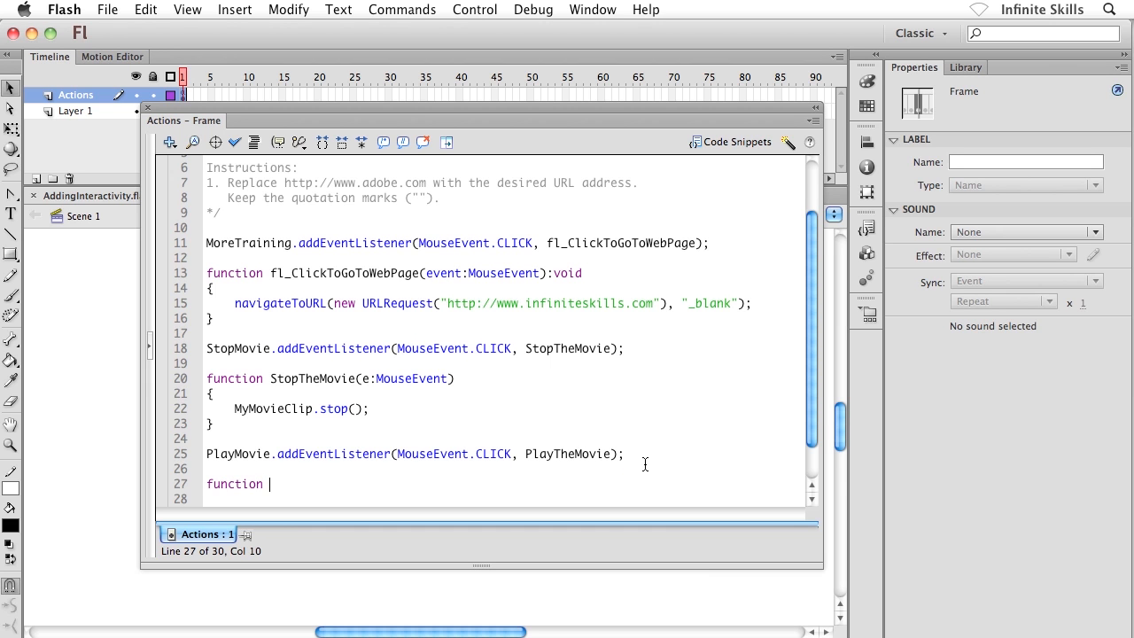
text(PlayTheMo)
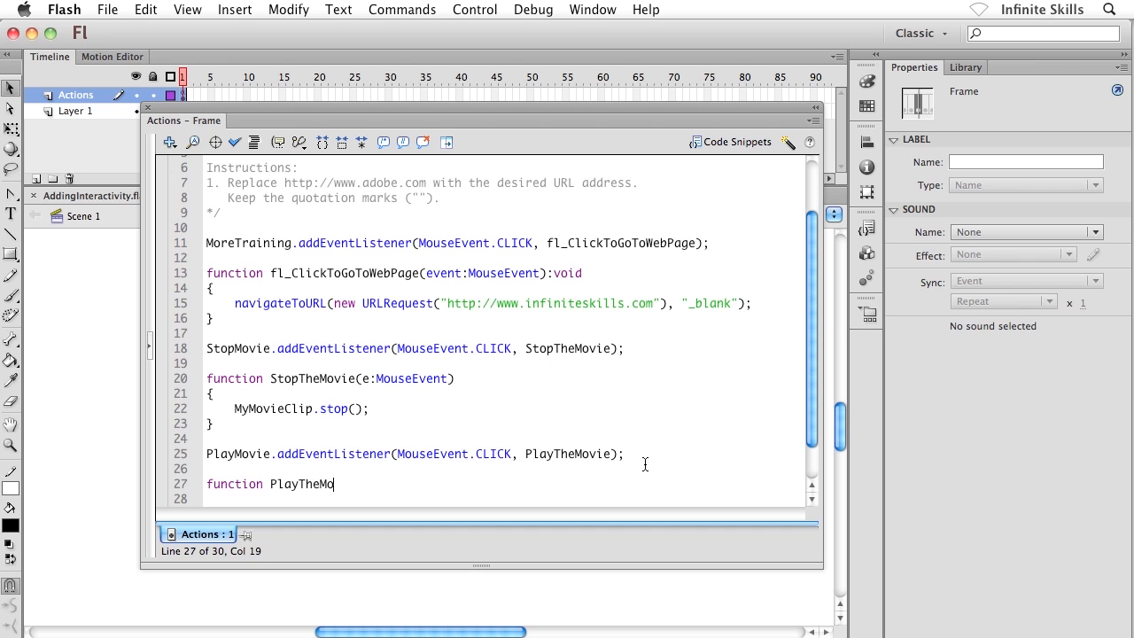
text(vie()
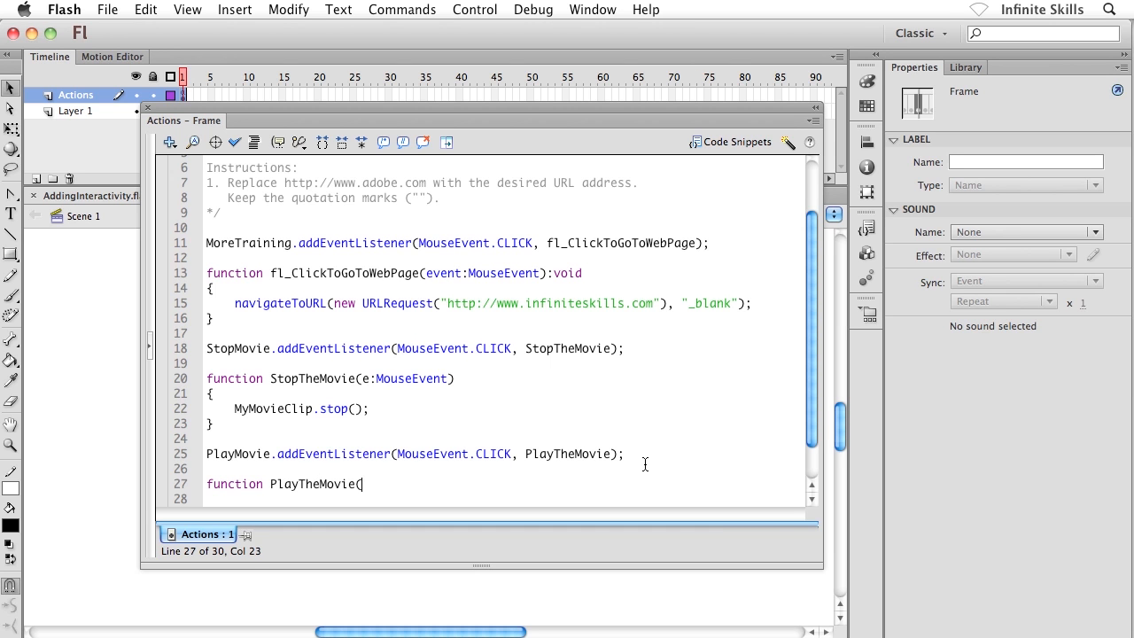
text(e)
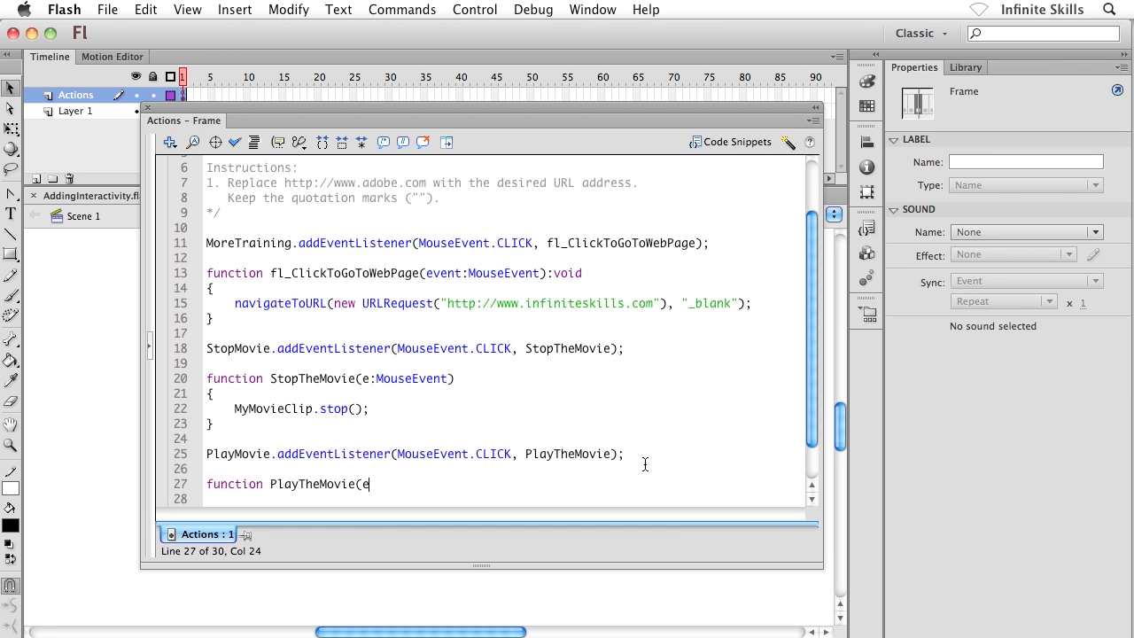
text(:M)
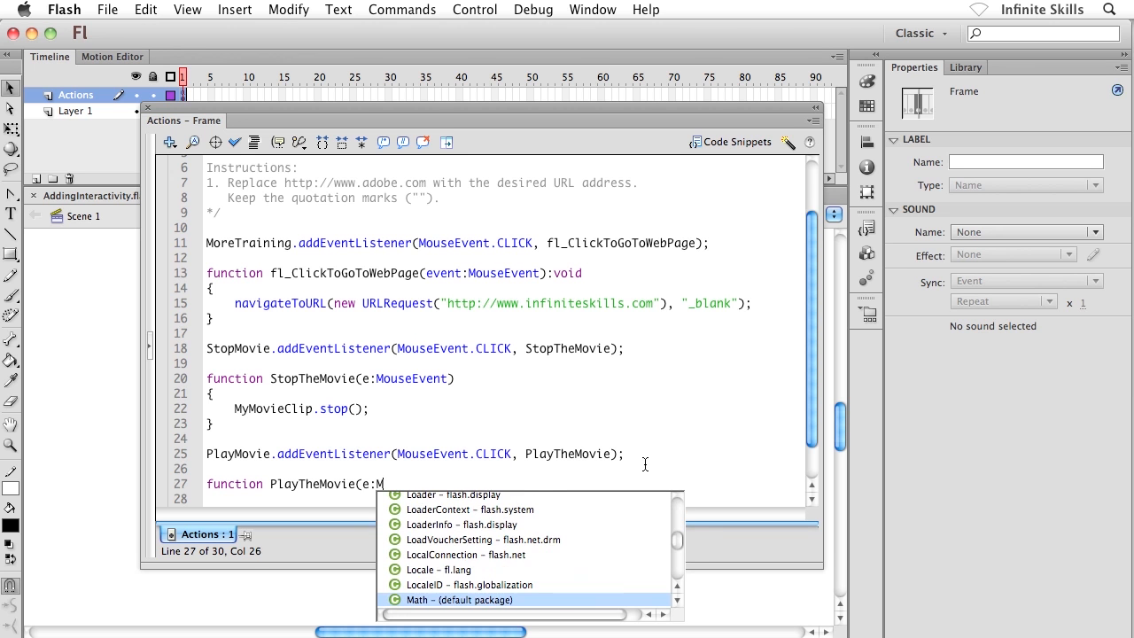
text(ouseEvent)
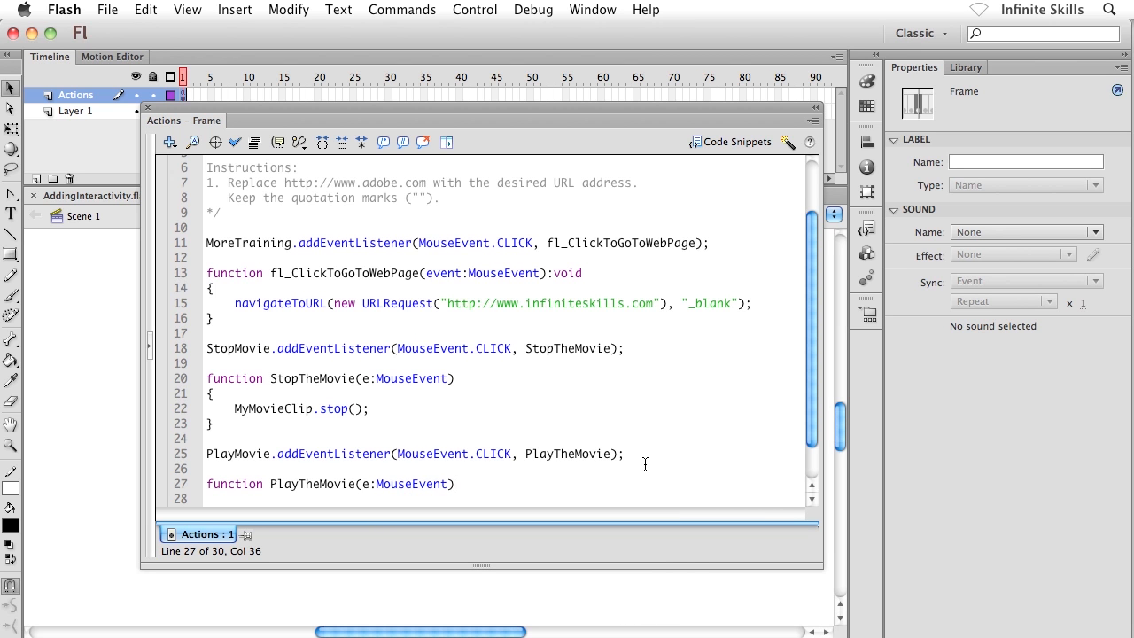
key(Return)
text({)
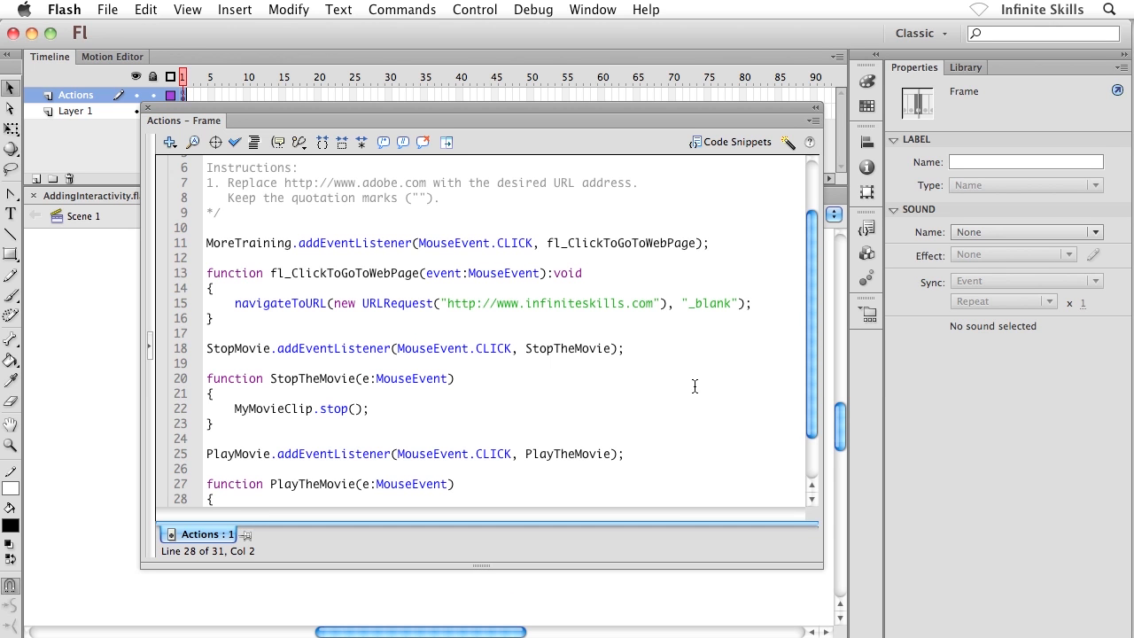
scroll(down, 3)
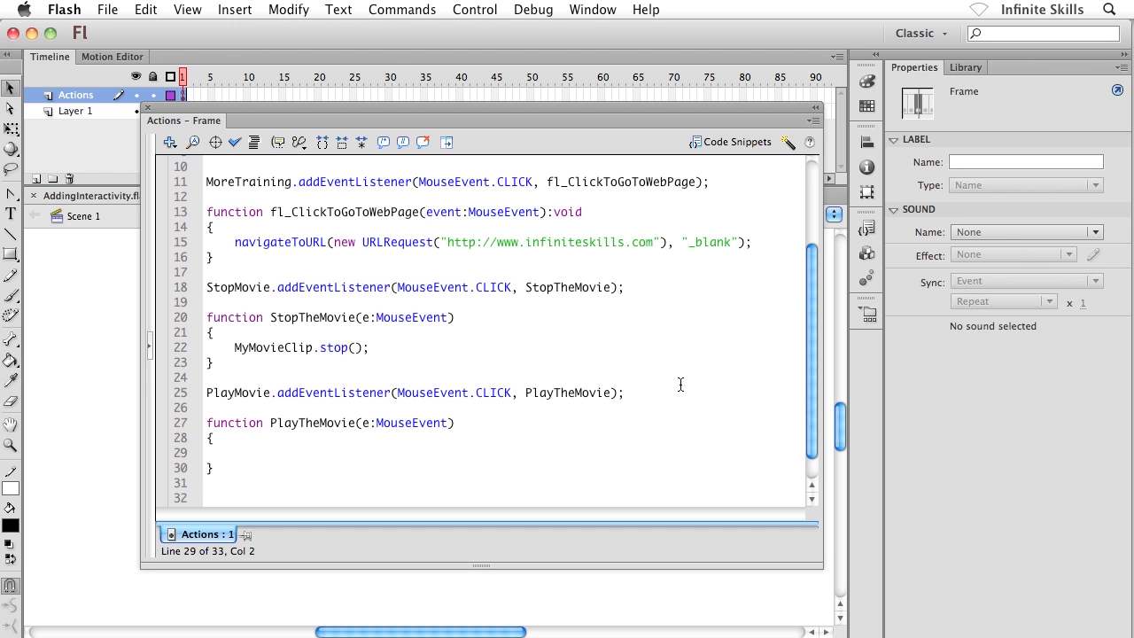
mouse_move(252, 477)
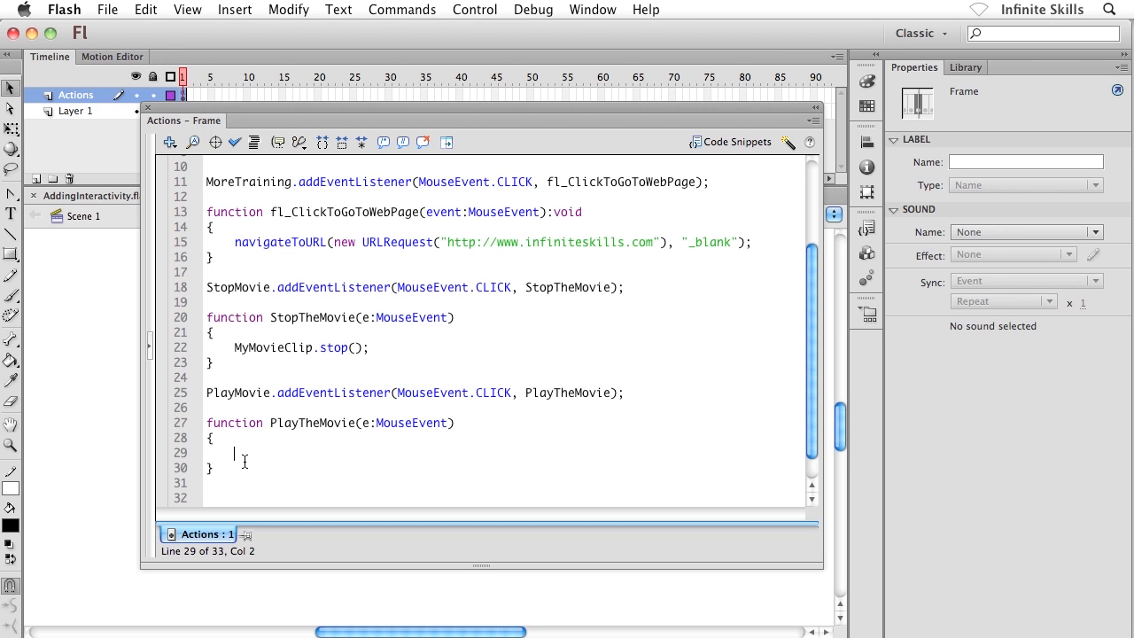
- Fill PlayTheMovie's body with MyMovieClip.play(); so it resumes the pumpkin clip
text(MyMovie)
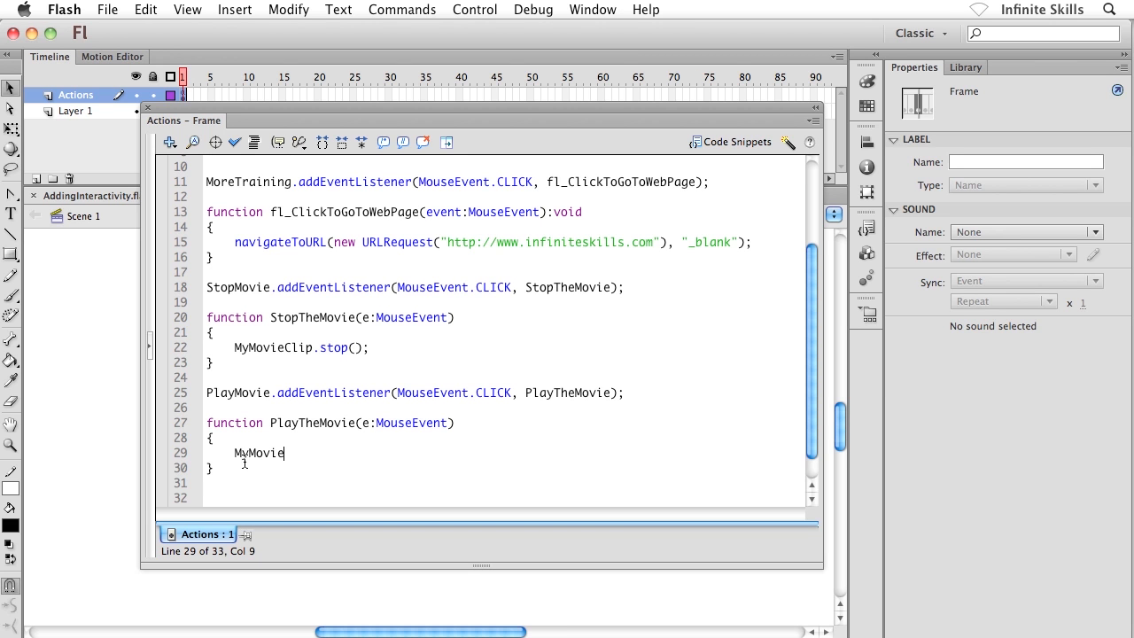
text(Clip)
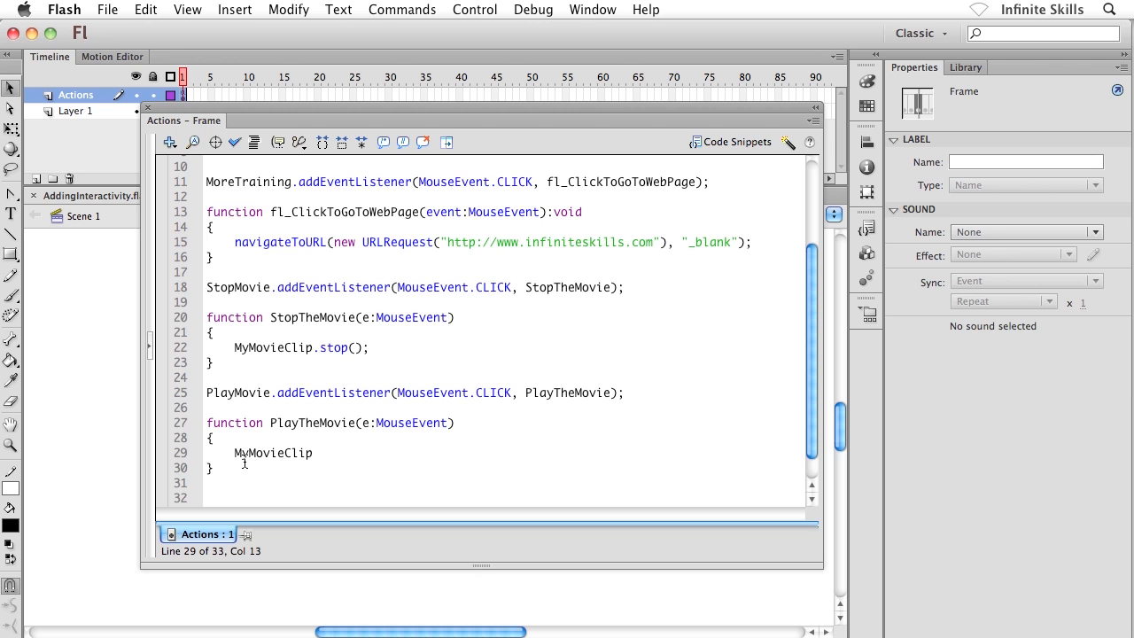
text(.)
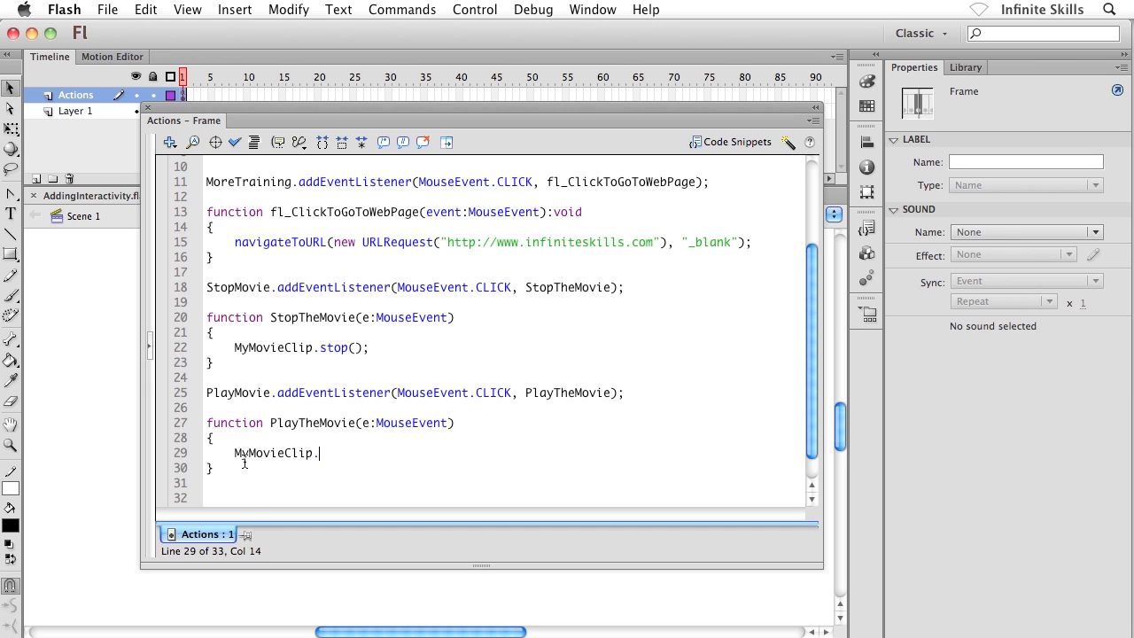
text(play)
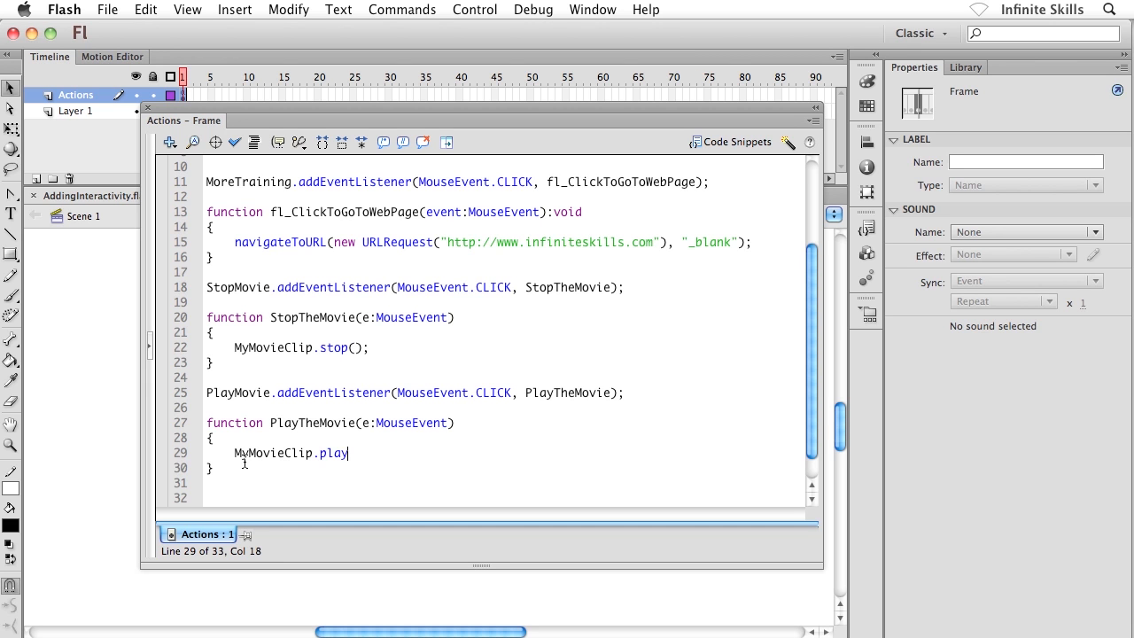
text(())
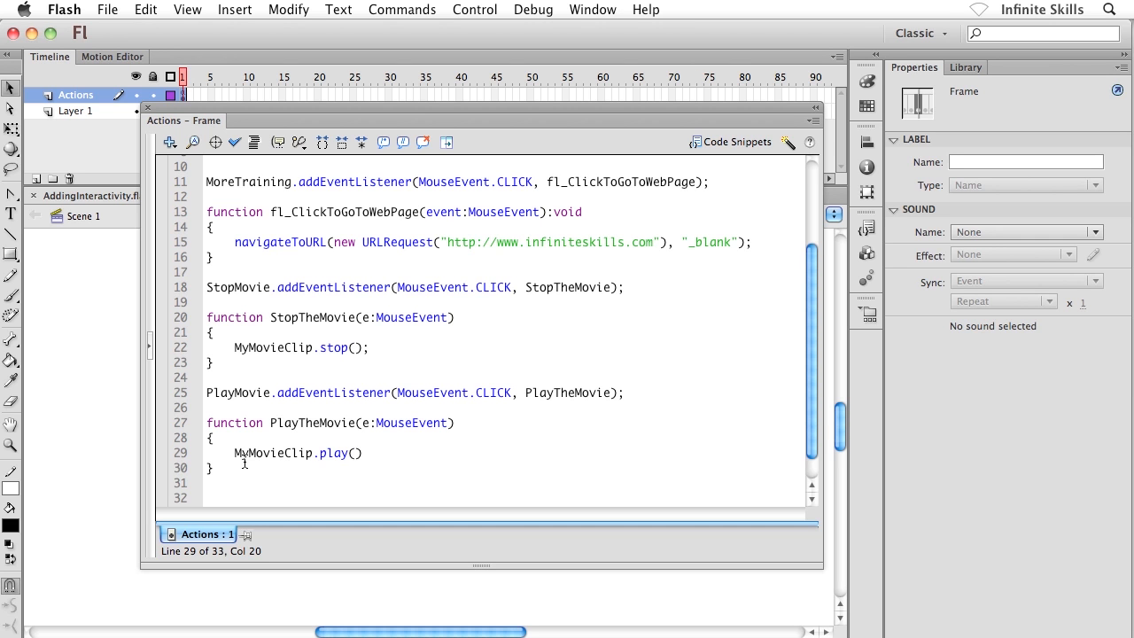
text(;)
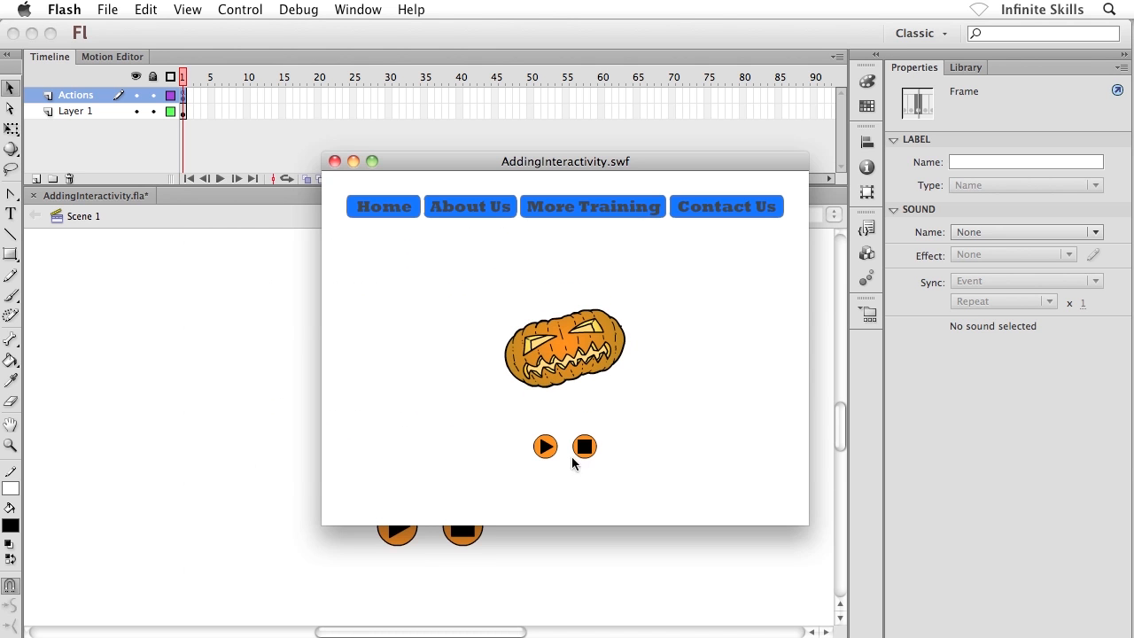
- In the SWF preview, alternate the play and stop buttons to start and halt the spinning pumpkin
click(546, 447)
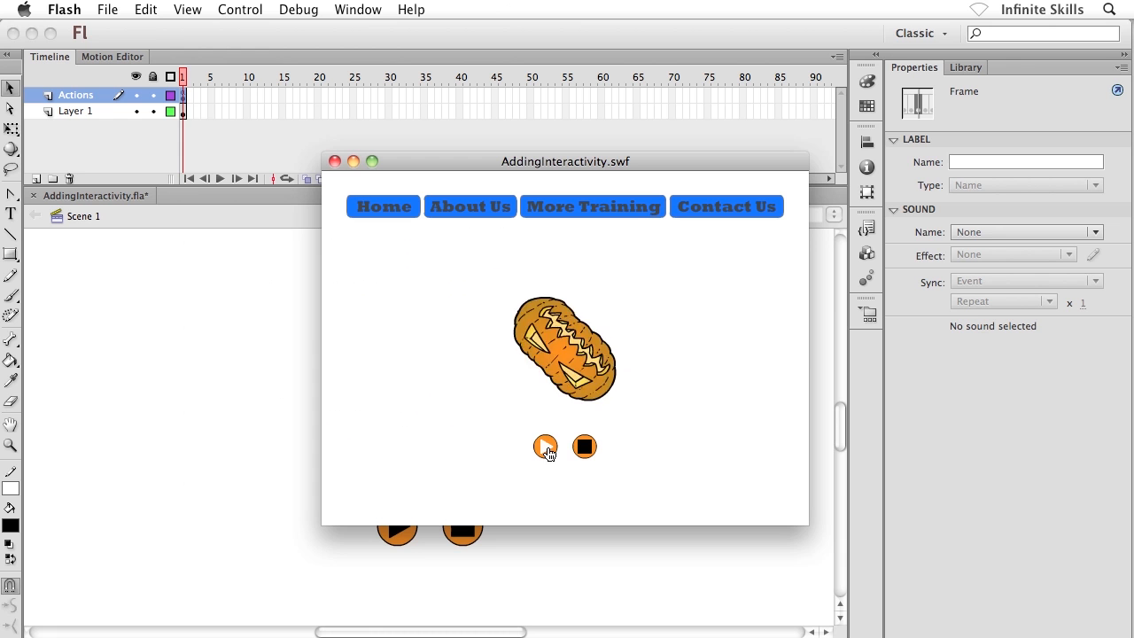
click(585, 447)
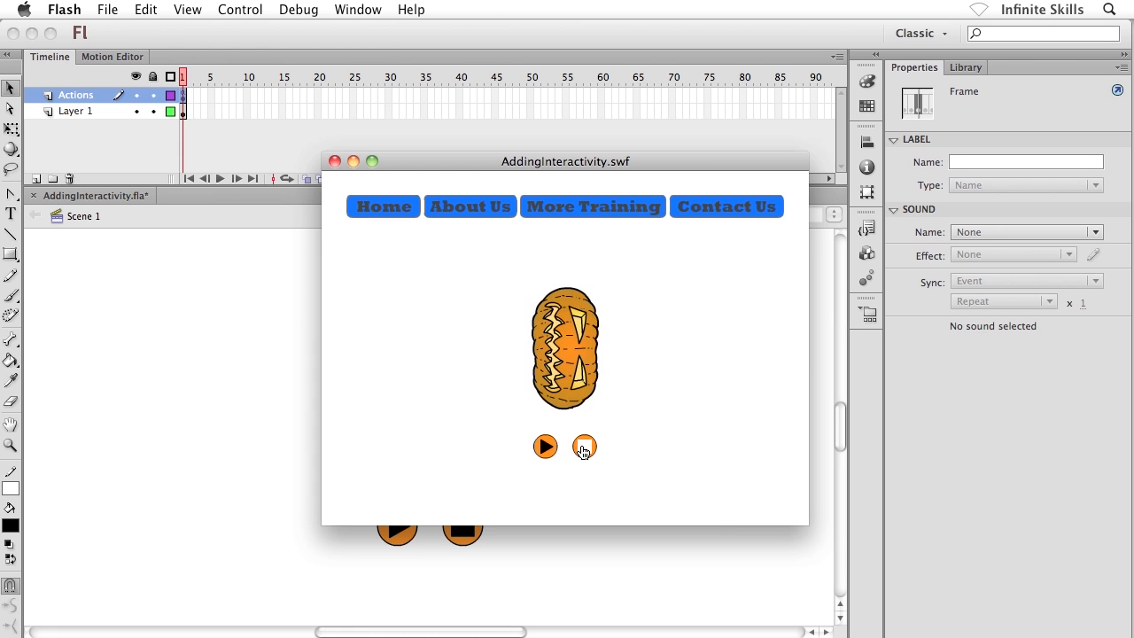
click(584, 447)
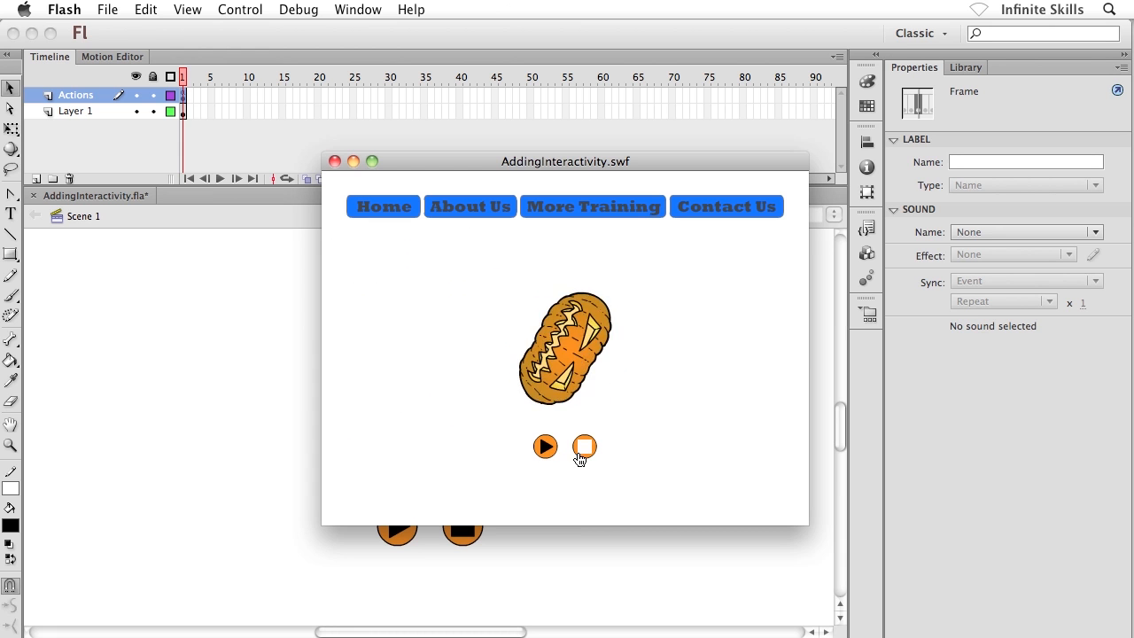
click(546, 446)
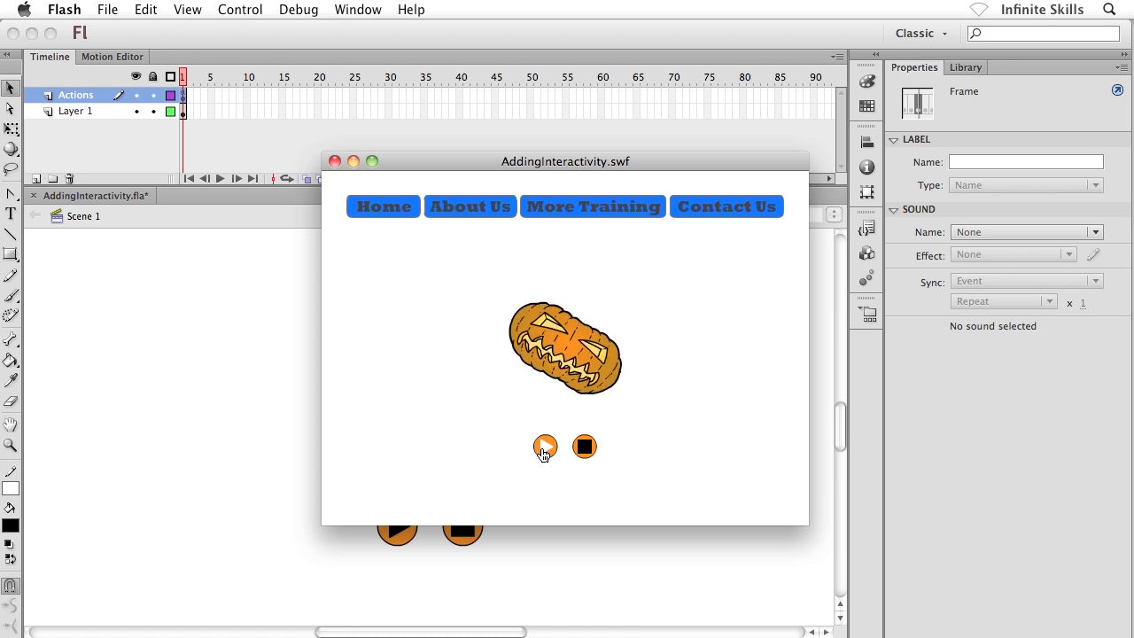
click(546, 447)
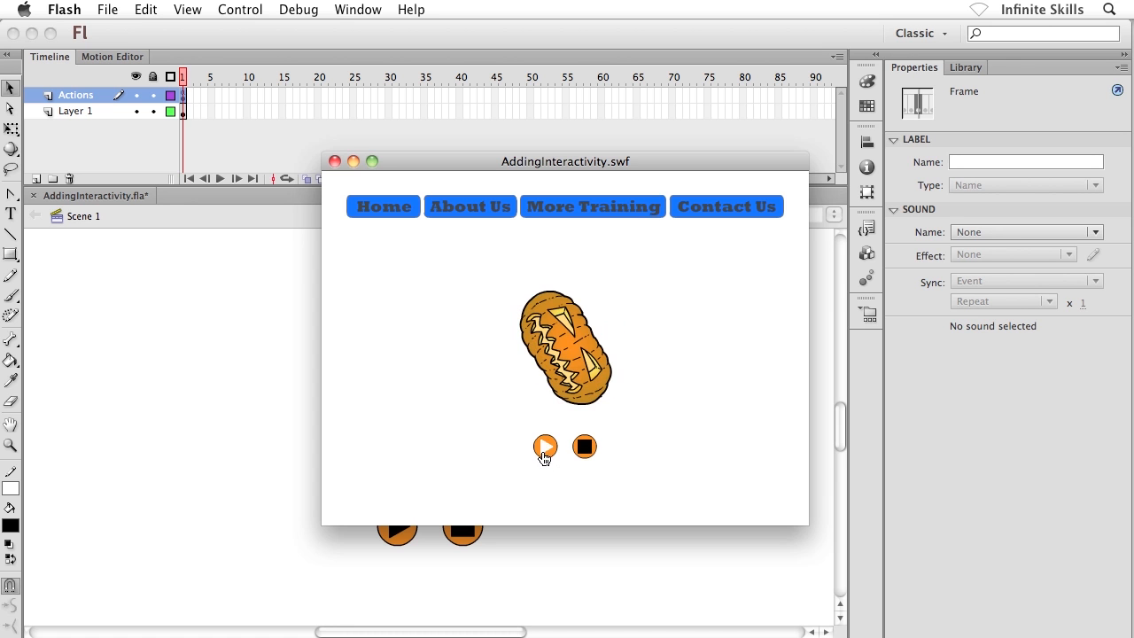
click(546, 446)
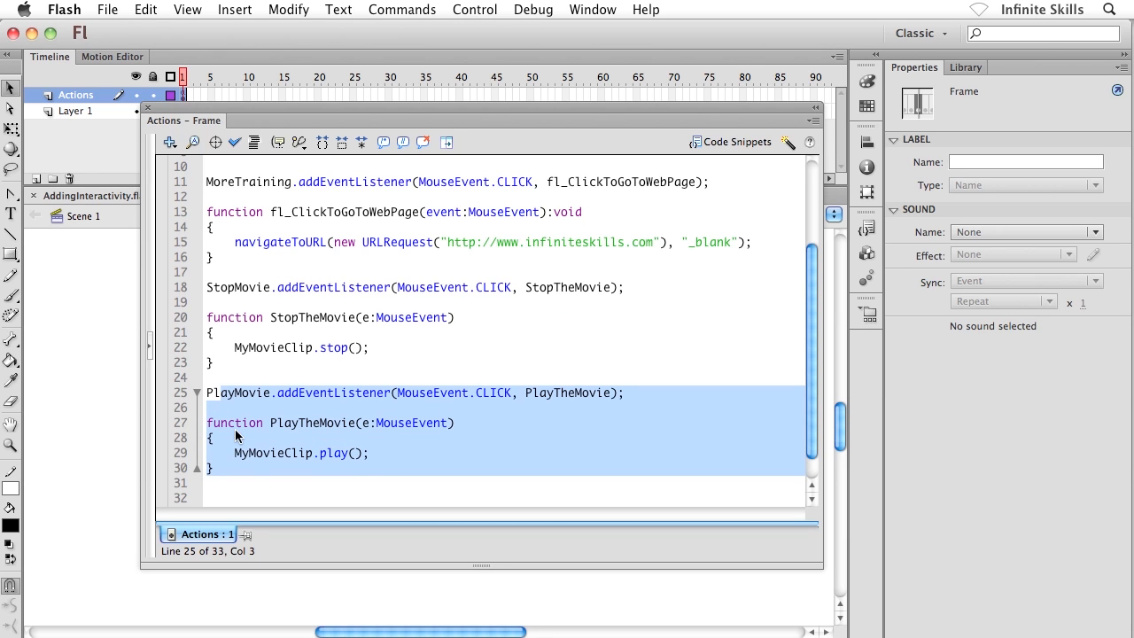
click(326, 394)
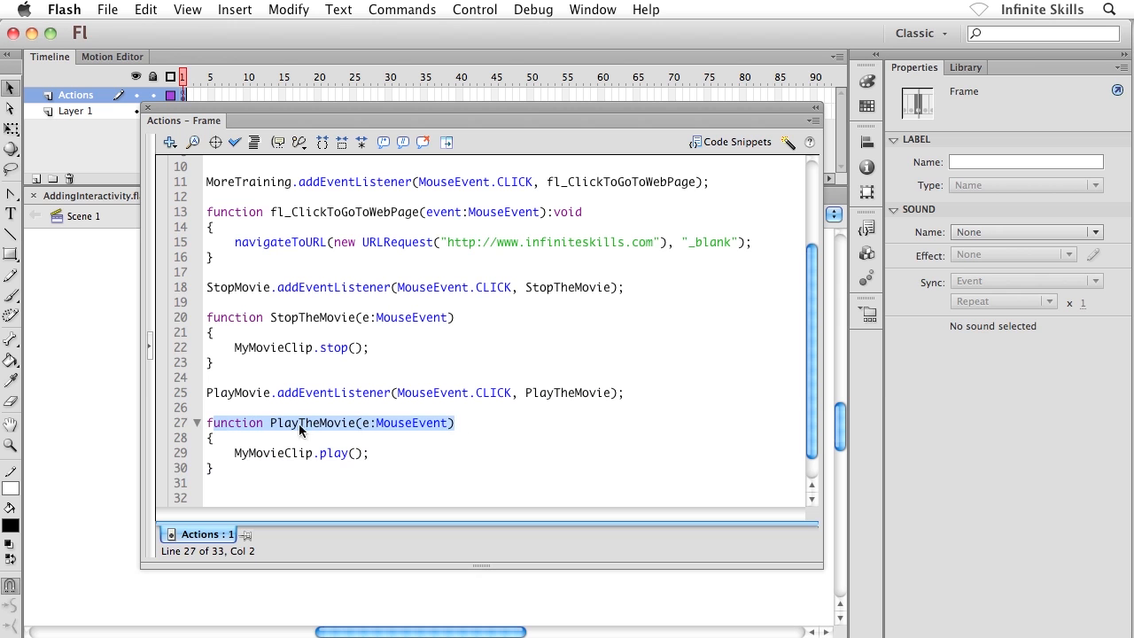
click(276, 422)
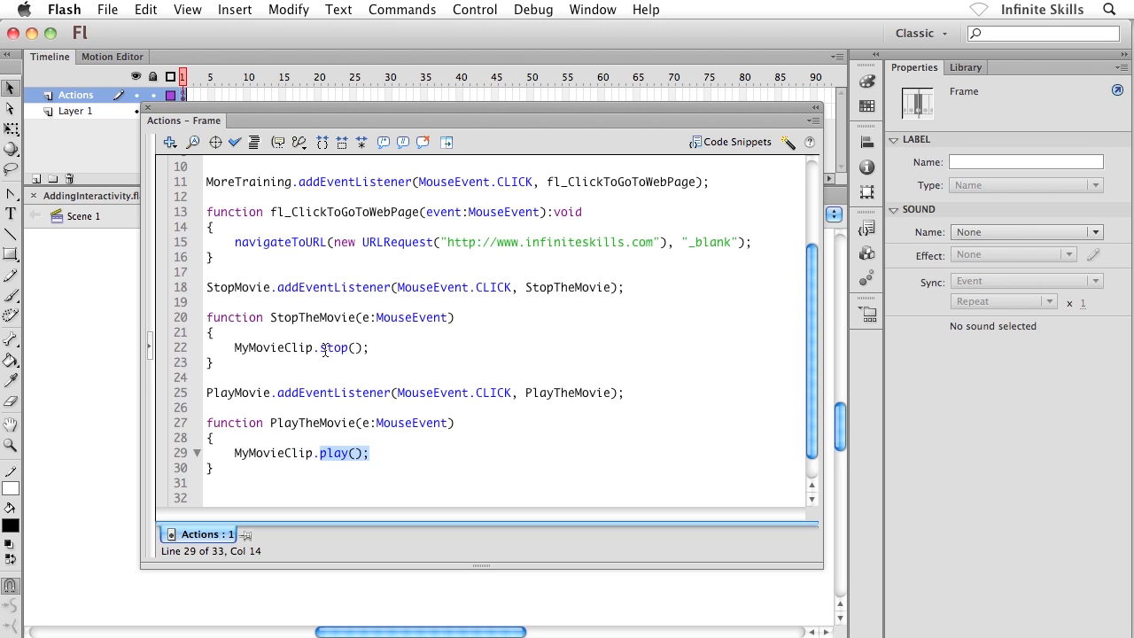
click(369, 348)
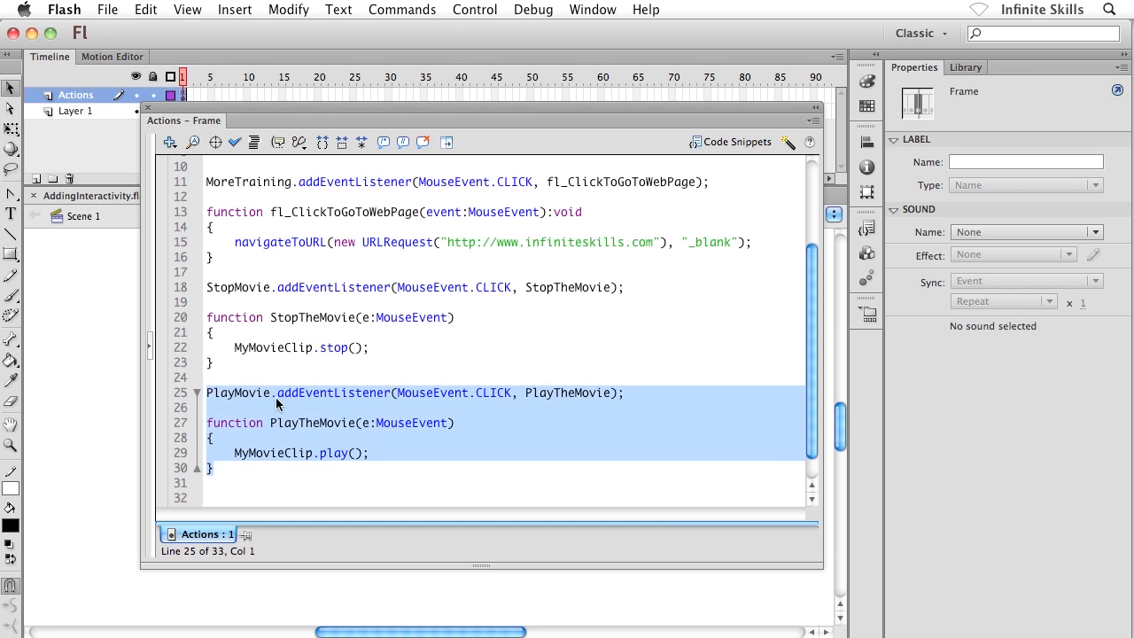
mouse_move(486, 432)
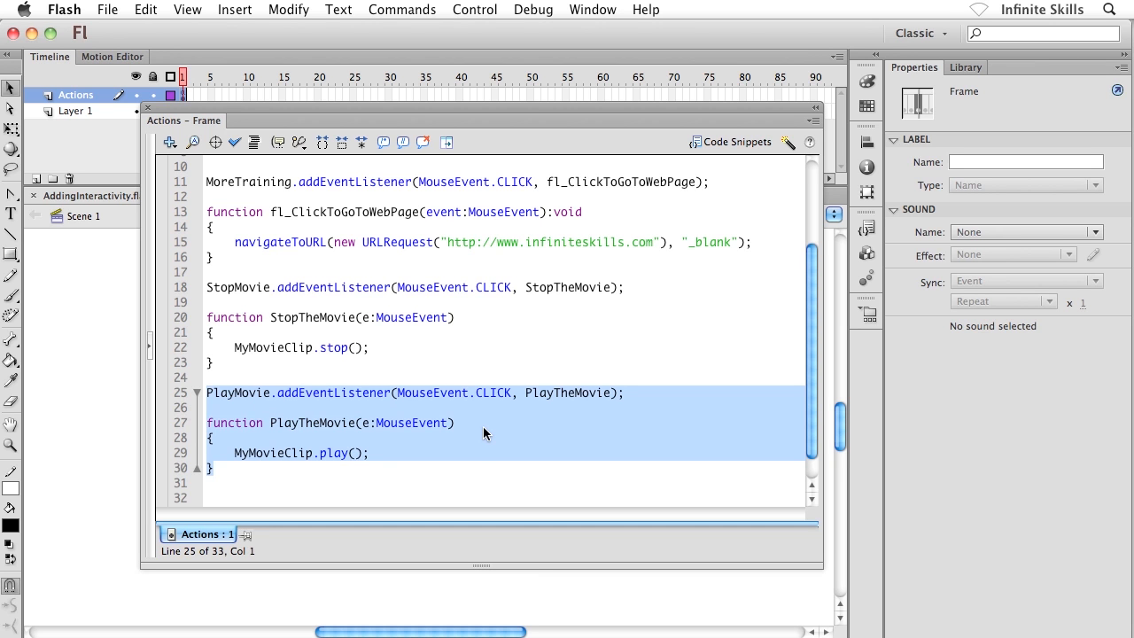